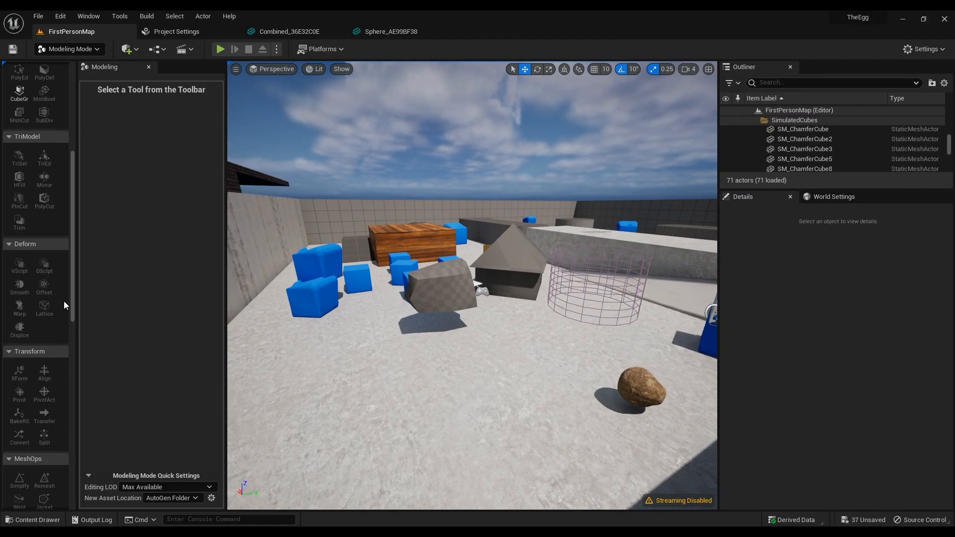
pyautogui.moveTo(27, 305)
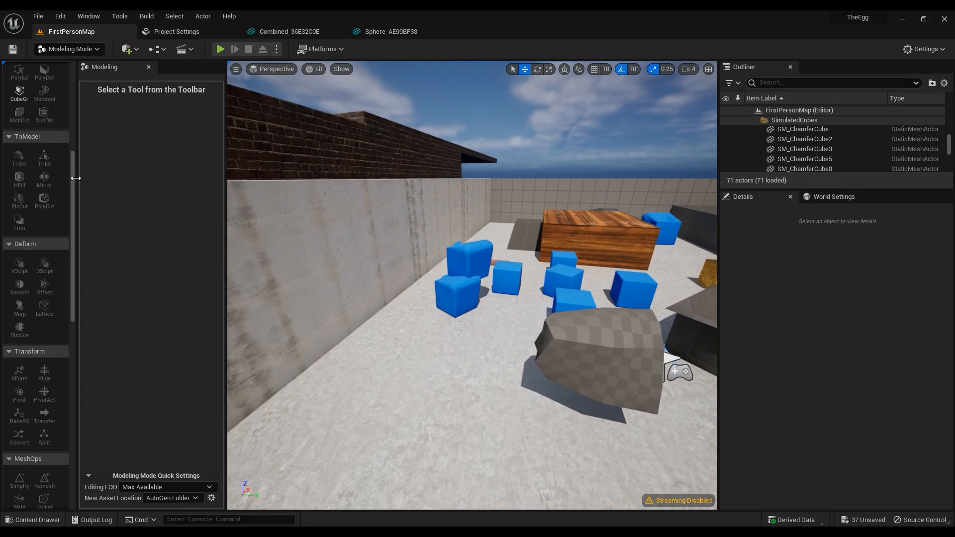
# Step: Frame an empty floor corner and scroll the Modeling toolbar up to Shapes
pyautogui.scroll(3)
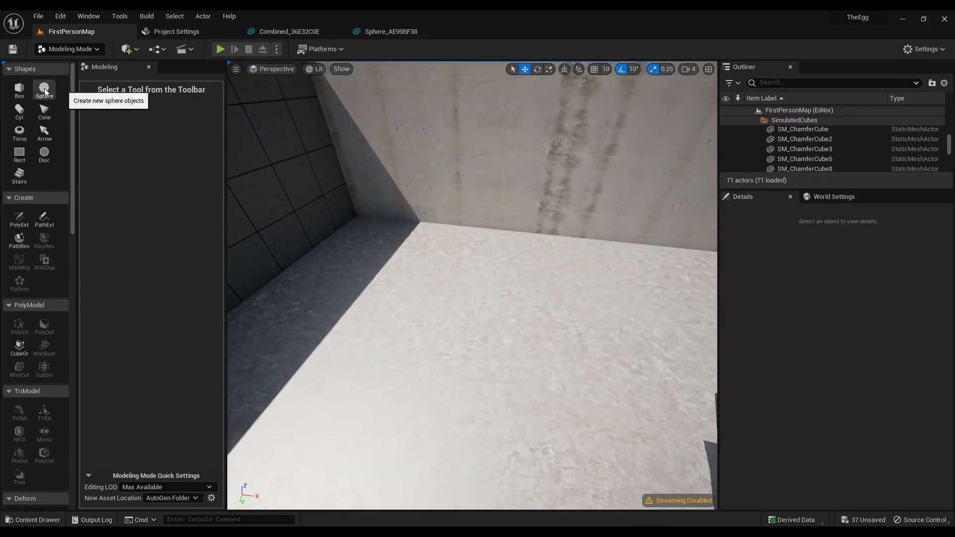
# Step: Start a new sphere and apply M_Metal_Rust from StarterContent > Materials to it
pyautogui.click(44, 90)
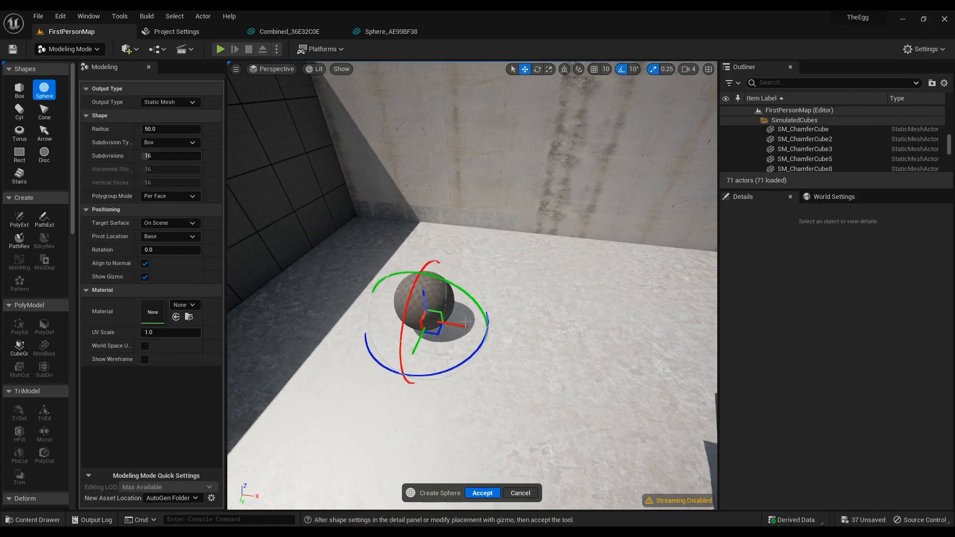
pyautogui.click(33, 519)
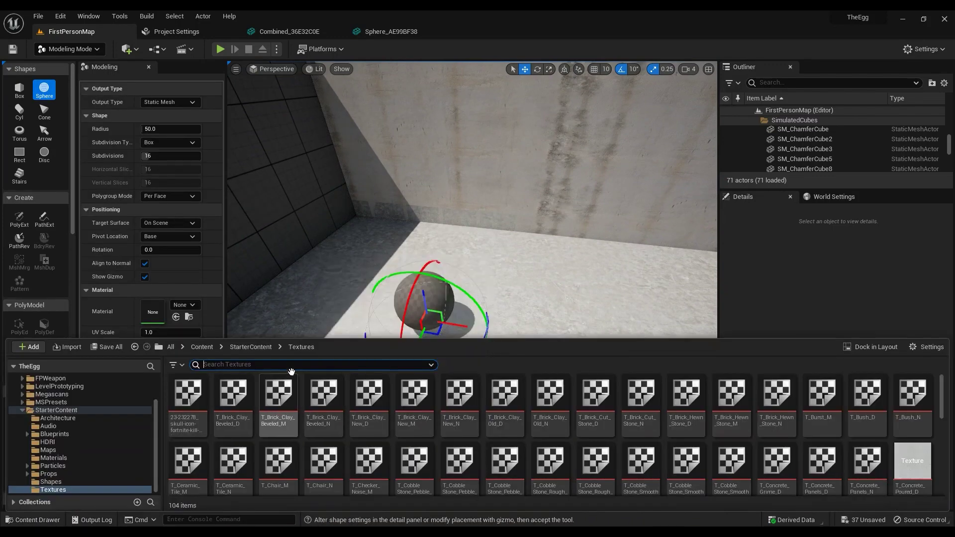
pyautogui.click(250, 347)
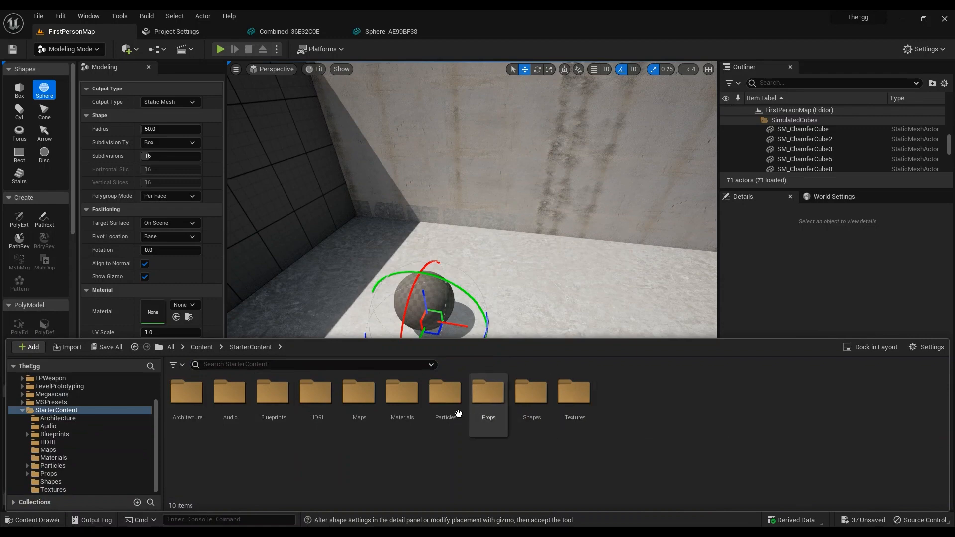
pyautogui.doubleClick(402, 394)
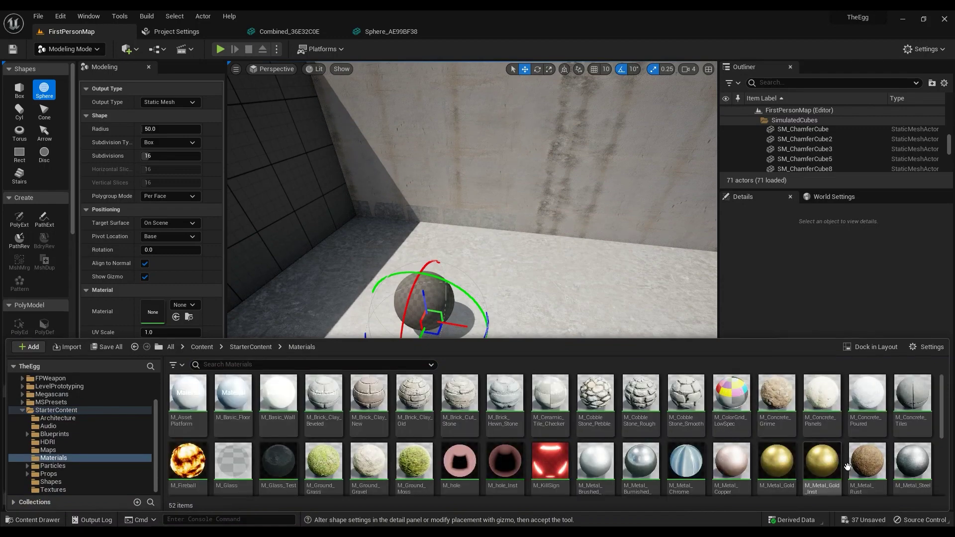
pyautogui.click(867, 461)
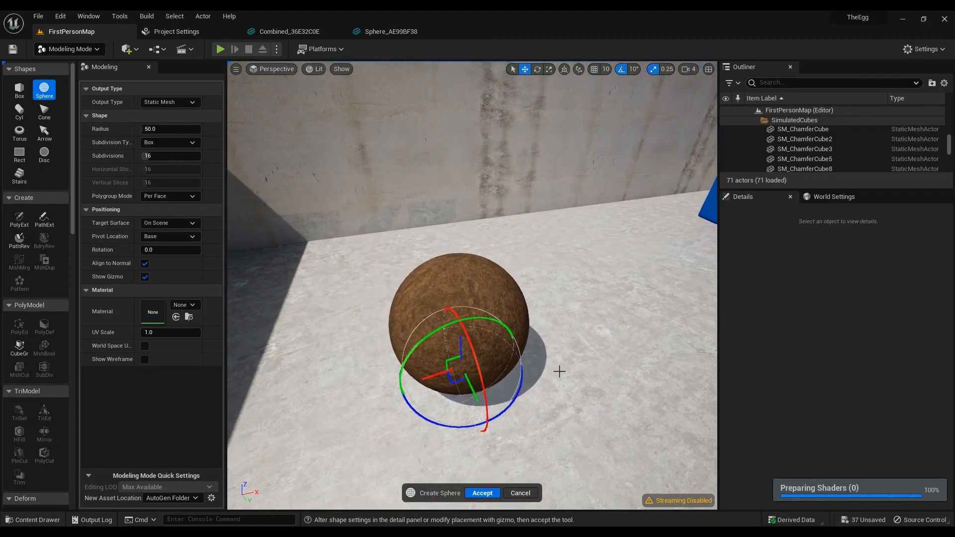
# Step: Accept the rust sphere as Sphere3 and switch the viewport to Wireframe
pyautogui.click(481, 493)
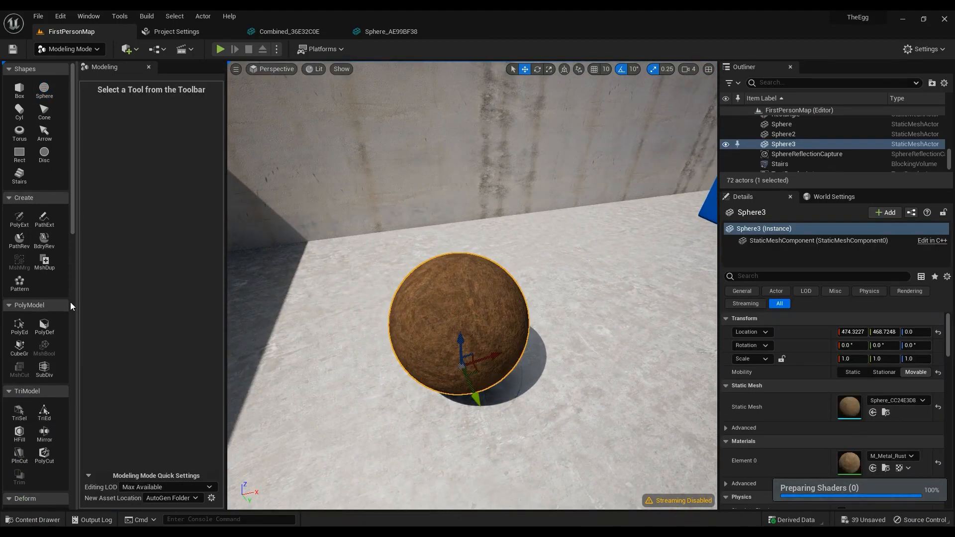
pyautogui.scroll(-3)
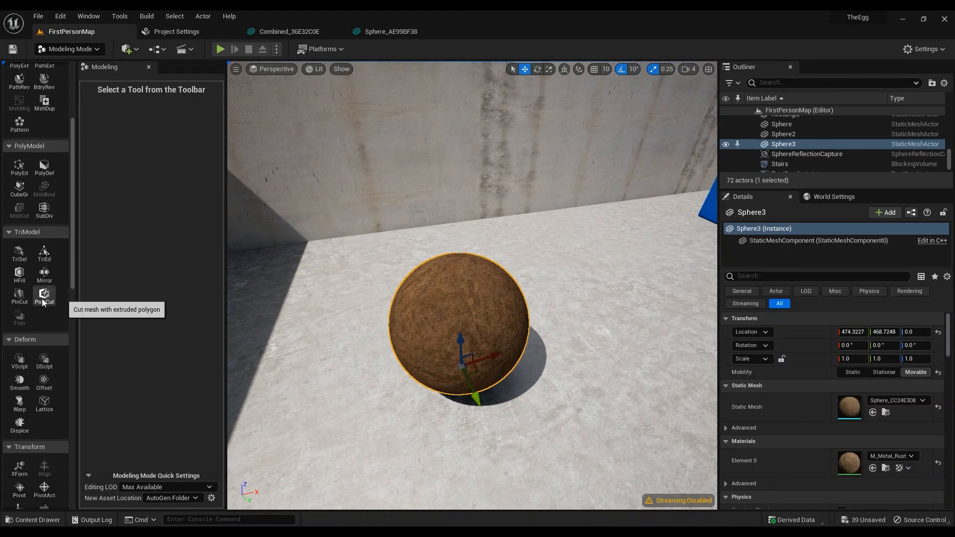
pyautogui.scroll(-3)
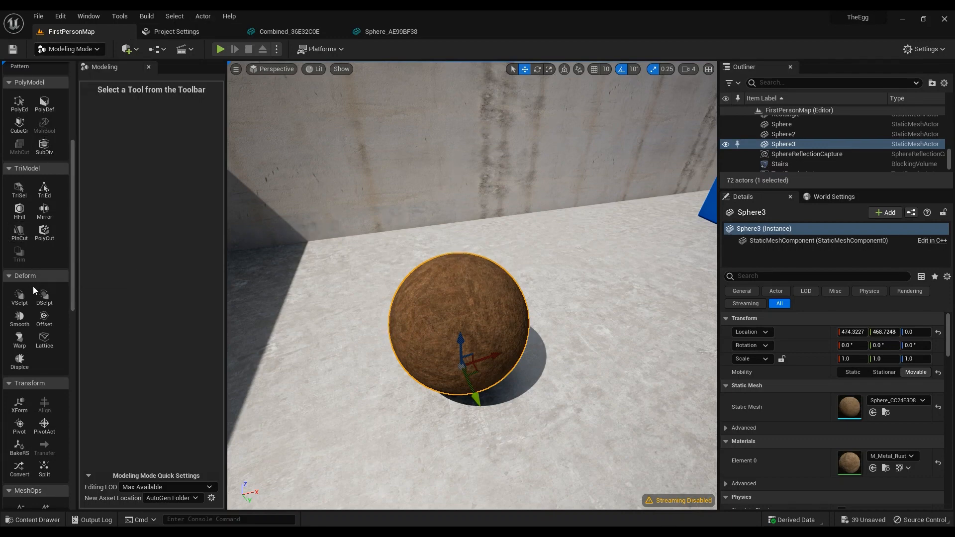
pyautogui.moveTo(492, 328)
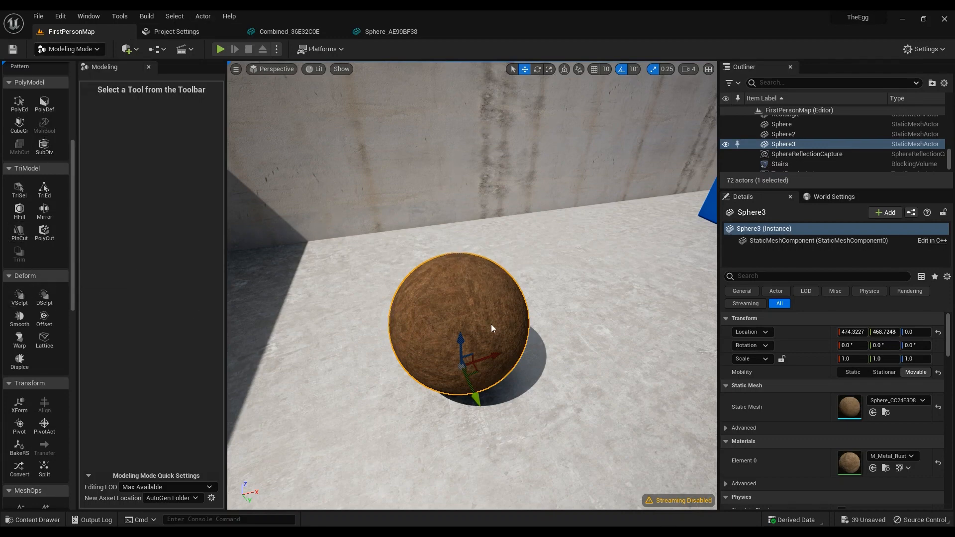
pyautogui.click(317, 69)
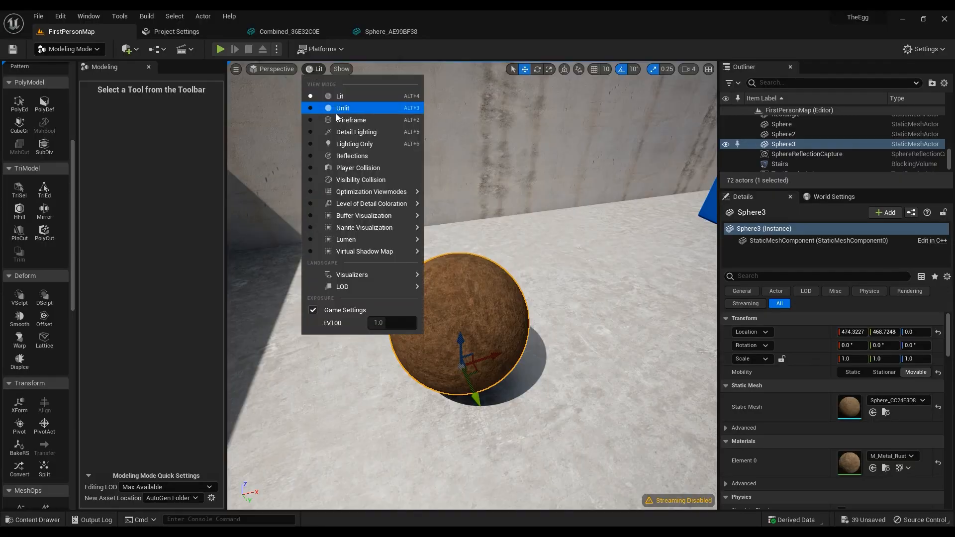
pyautogui.click(351, 120)
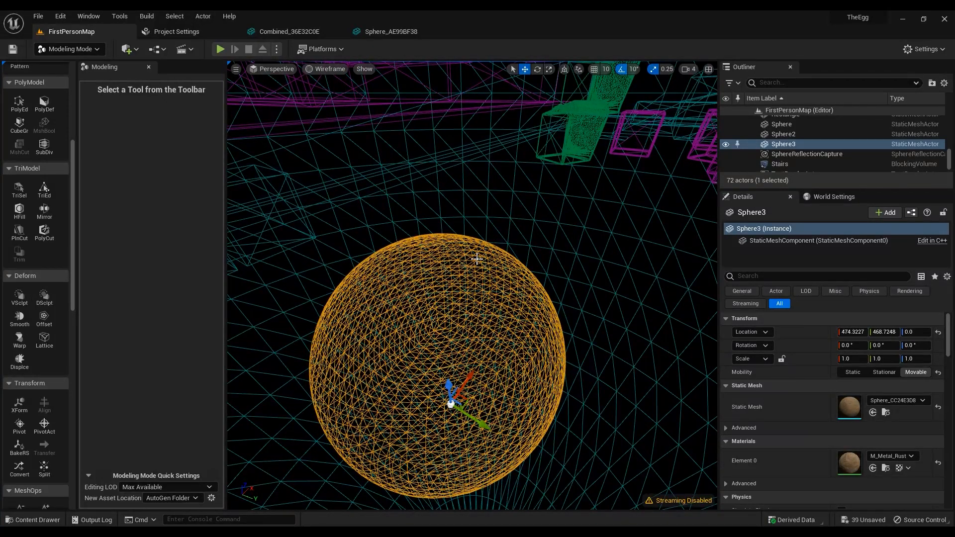
pyautogui.moveTo(19, 295)
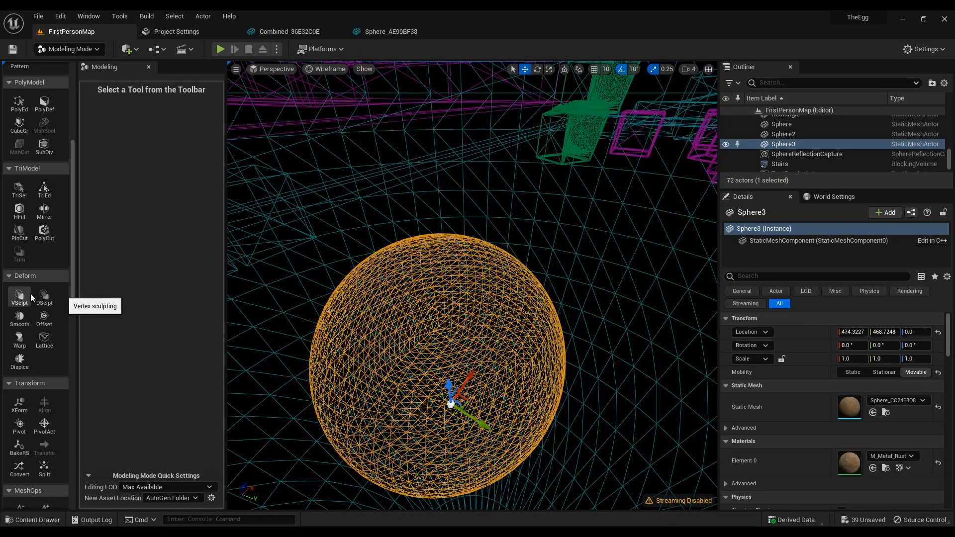
# Step: VSculpt rocky bumps into the sphere with symmetry off and adjusted brush strength
pyautogui.click(326, 69)
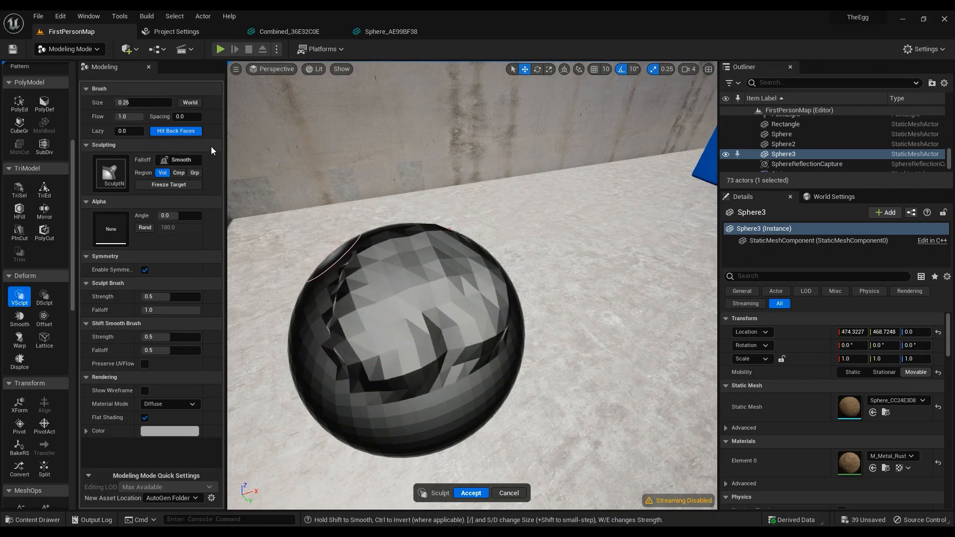
pyautogui.click(145, 269)
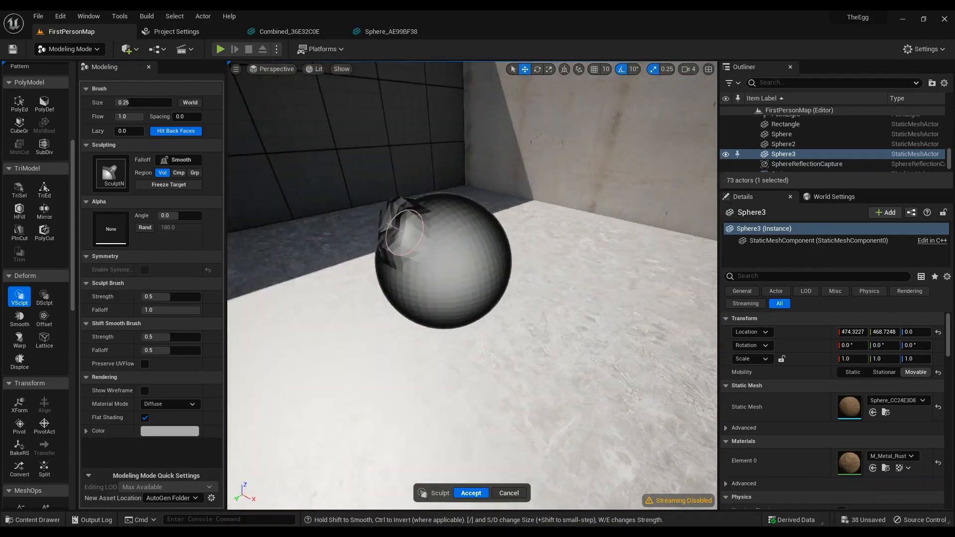
pyautogui.moveTo(192, 161)
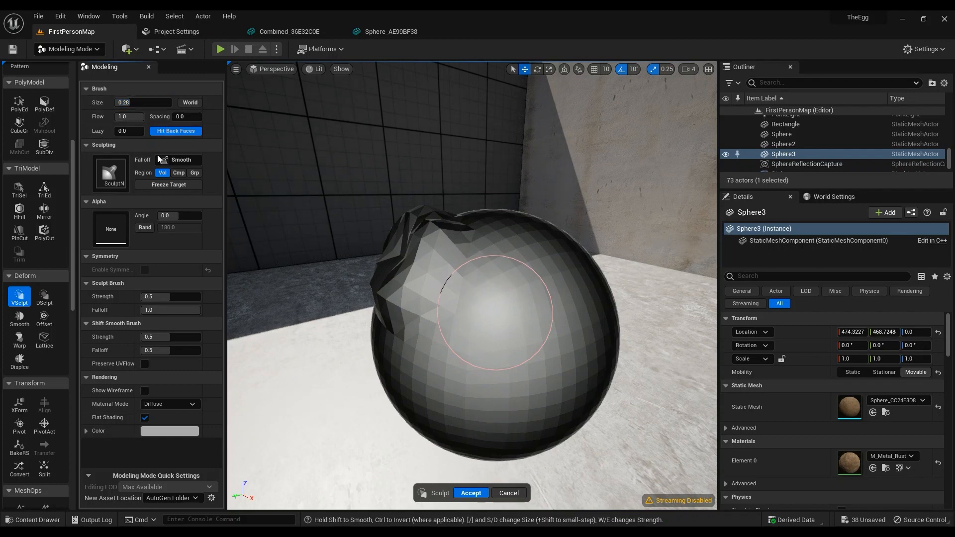
pyautogui.tripleClick(171, 296)
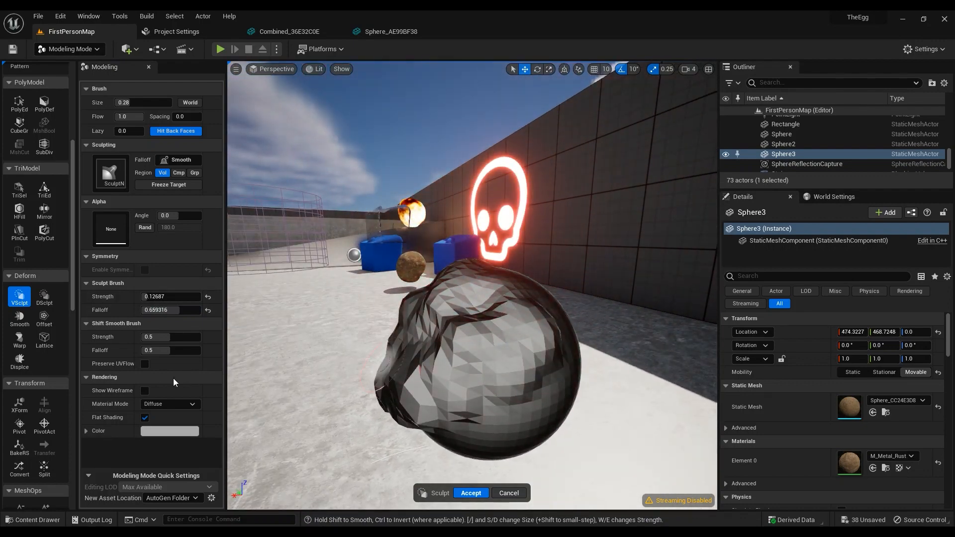
pyautogui.moveTo(509, 493)
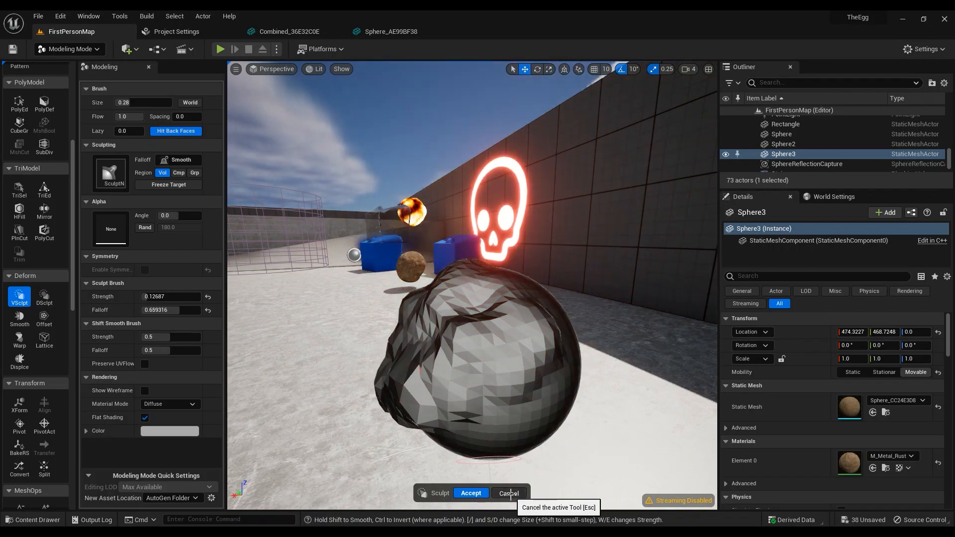
# Step: Cancel the sculpt, then toggle the view mode to Wireframe and back to Lit
pyautogui.click(317, 69)
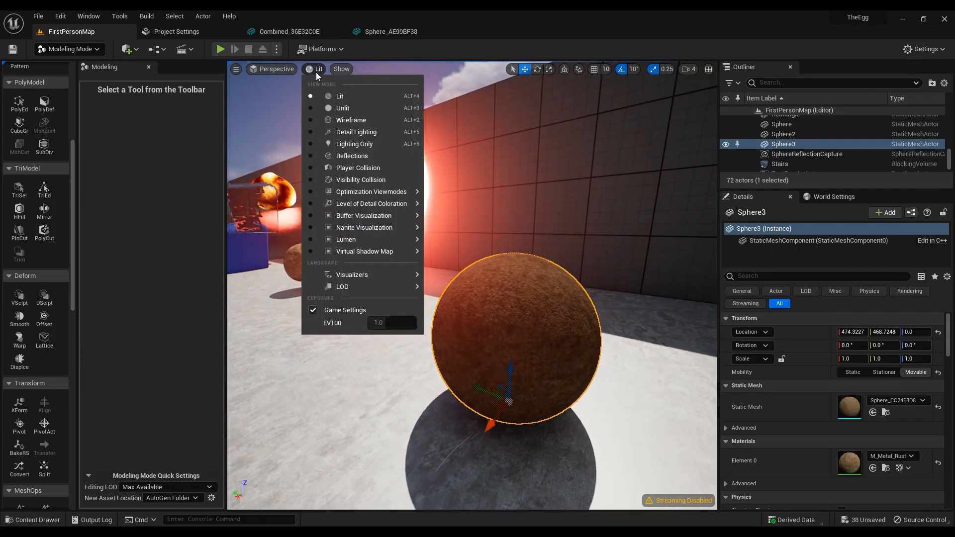
pyautogui.click(351, 120)
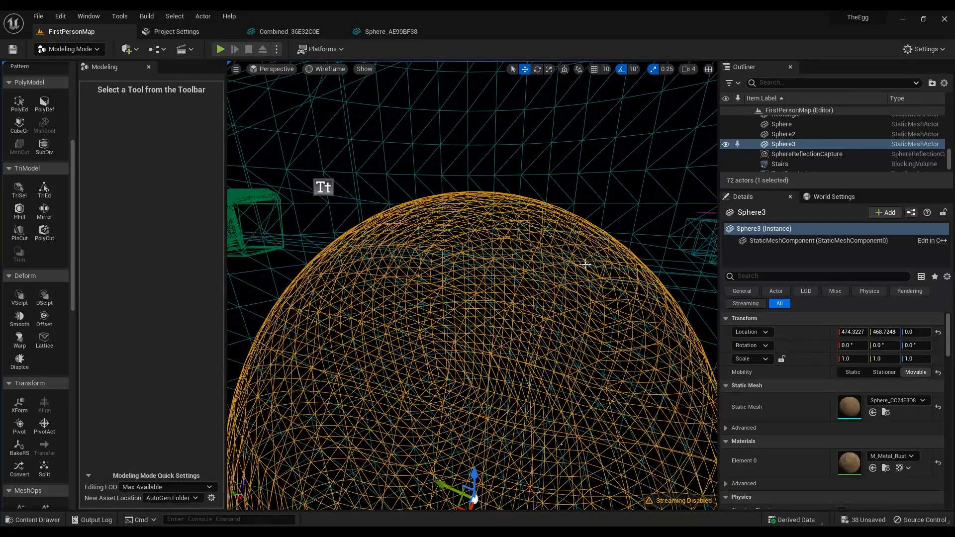
pyautogui.click(327, 68)
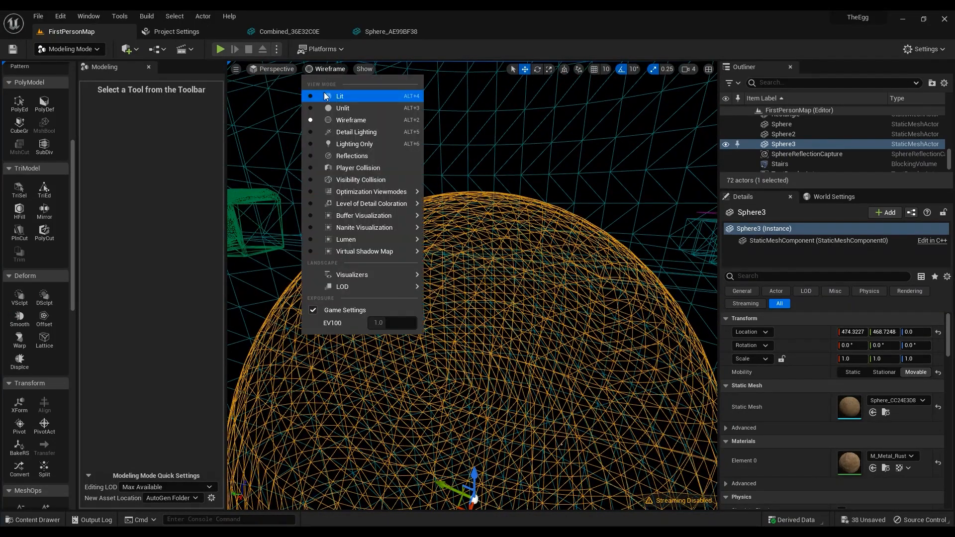
pyautogui.click(339, 96)
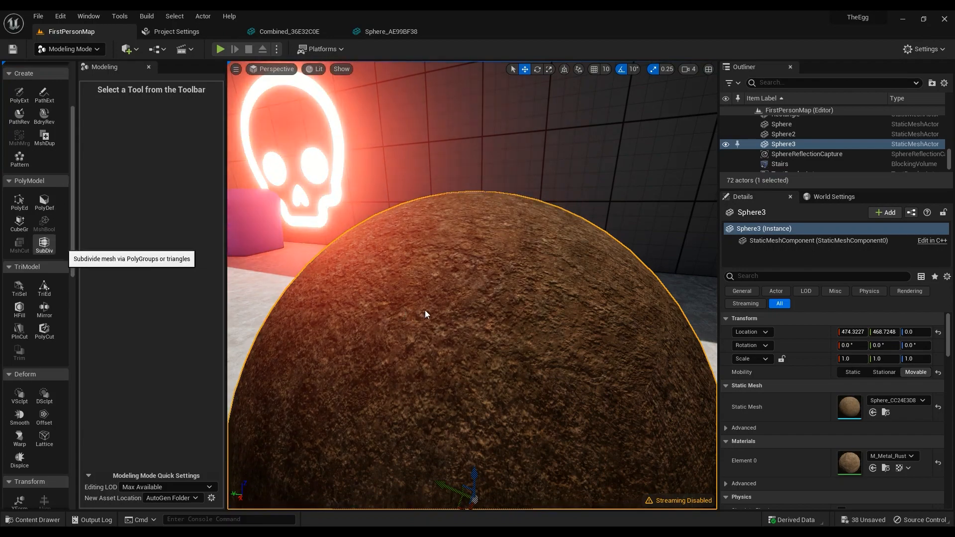
pyautogui.moveTo(431, 316)
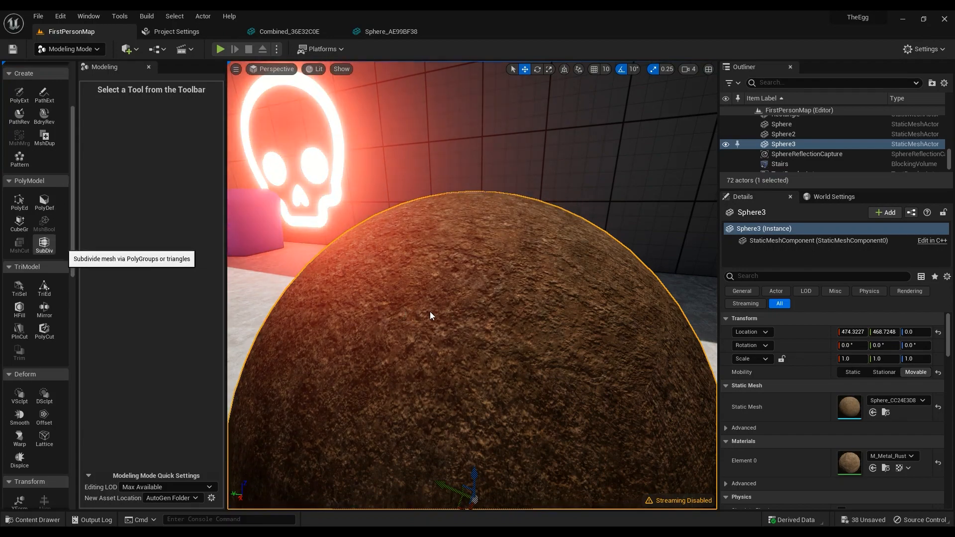
# Step: Subdivide and accept Sphere3 as a denser mesh, then reopen the view mode menu
pyautogui.click(44, 242)
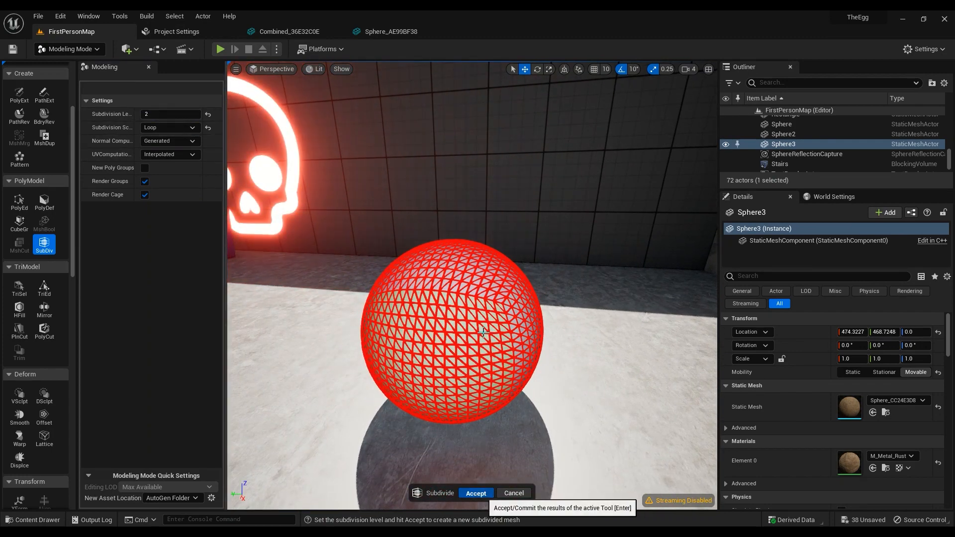
pyautogui.click(476, 493)
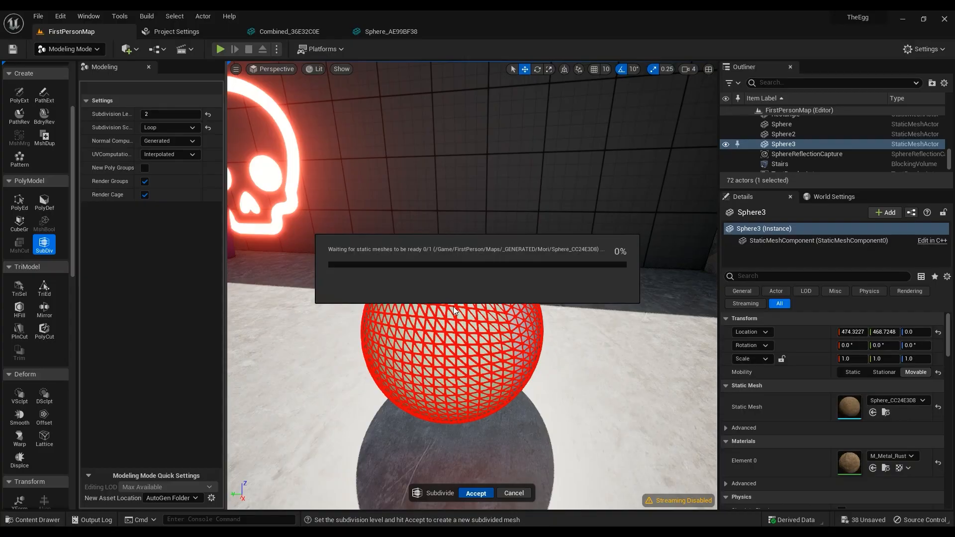
pyautogui.click(317, 69)
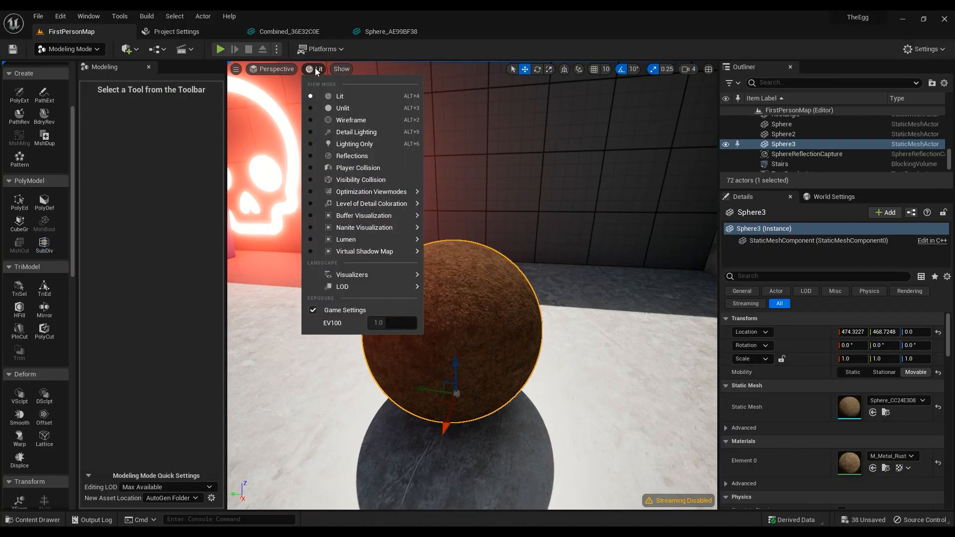
pyautogui.click(351, 119)
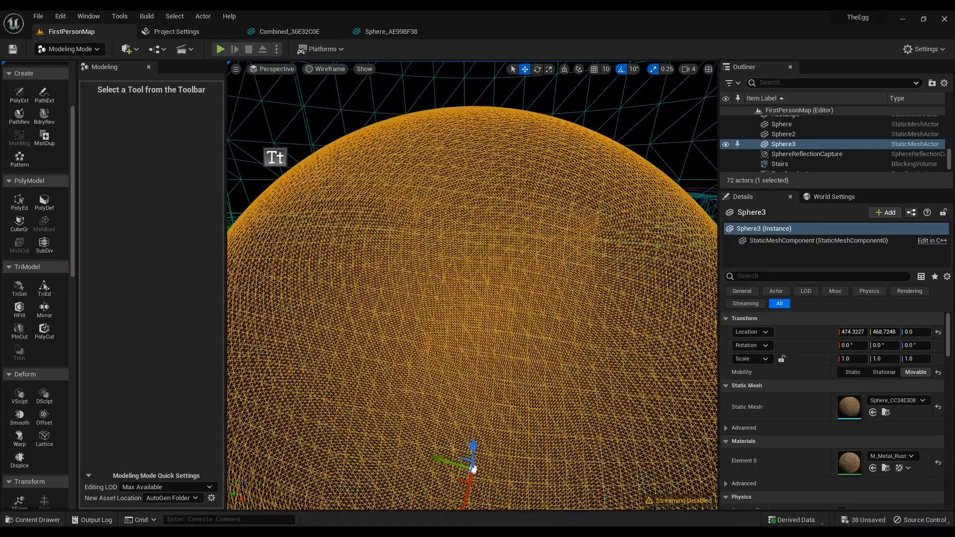
pyautogui.click(327, 69)
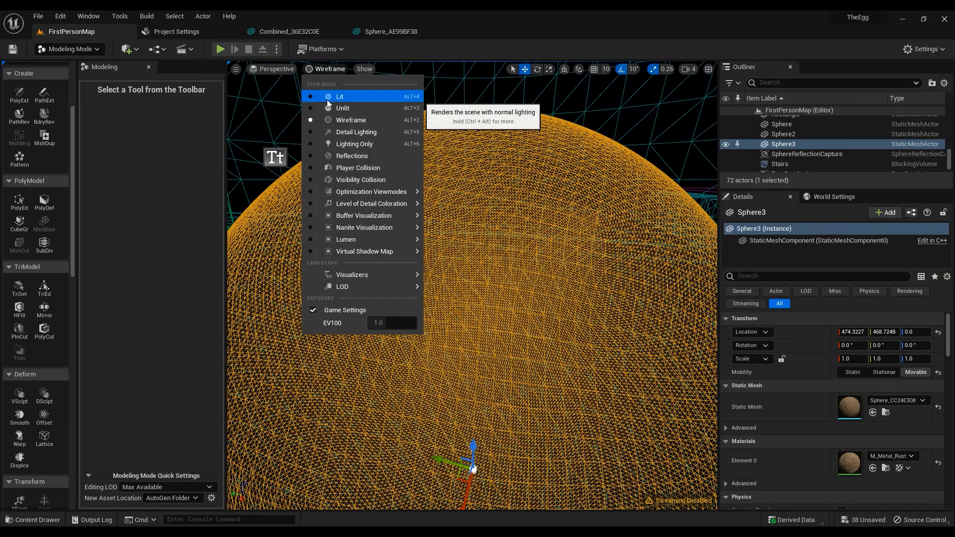
# Step: Return to Lit view, sculpt lumps into the dense sphere, and accept
pyautogui.click(339, 96)
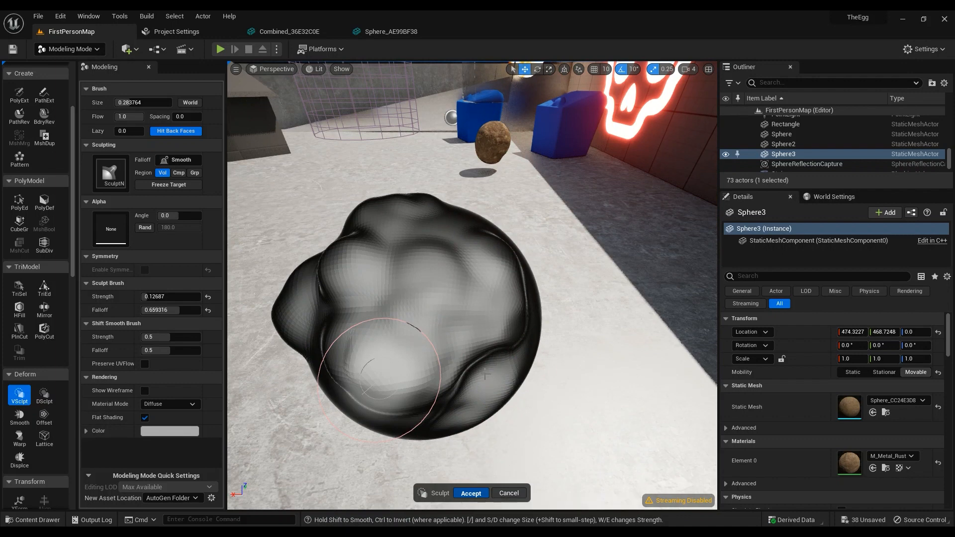
pyautogui.click(470, 493)
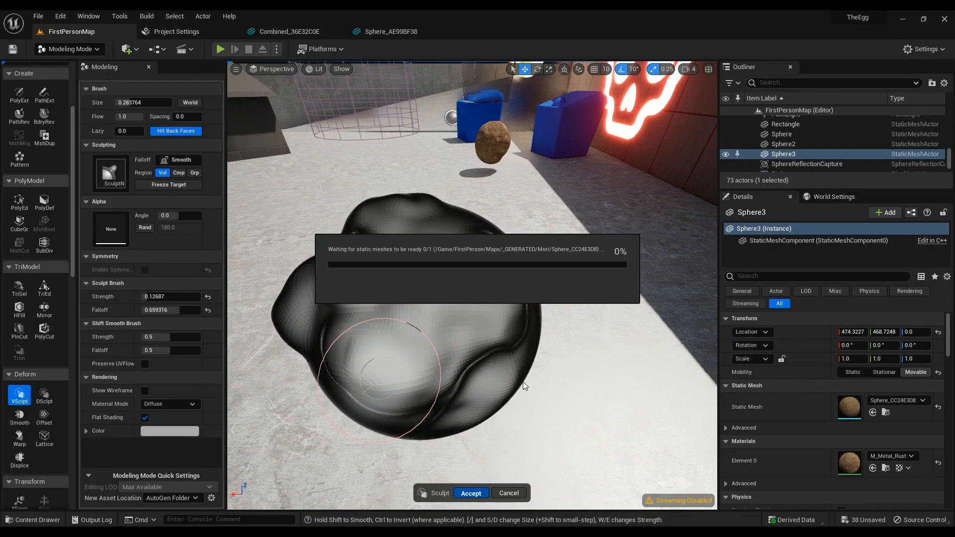
pyautogui.click(470, 493)
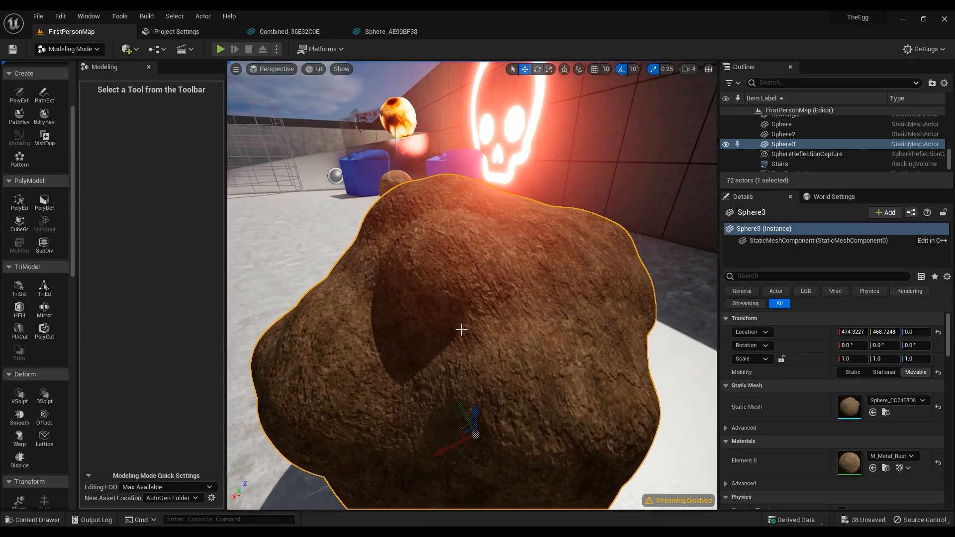
pyautogui.moveTo(19, 418)
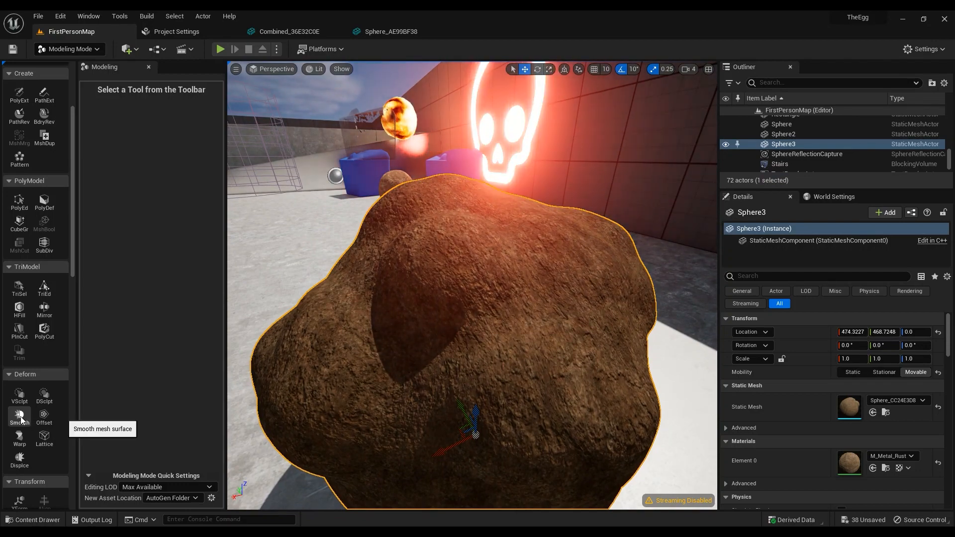
# Step: Smooth the rock into a rounder lump with Deform > Smooth, then start Create Box
pyautogui.click(19, 418)
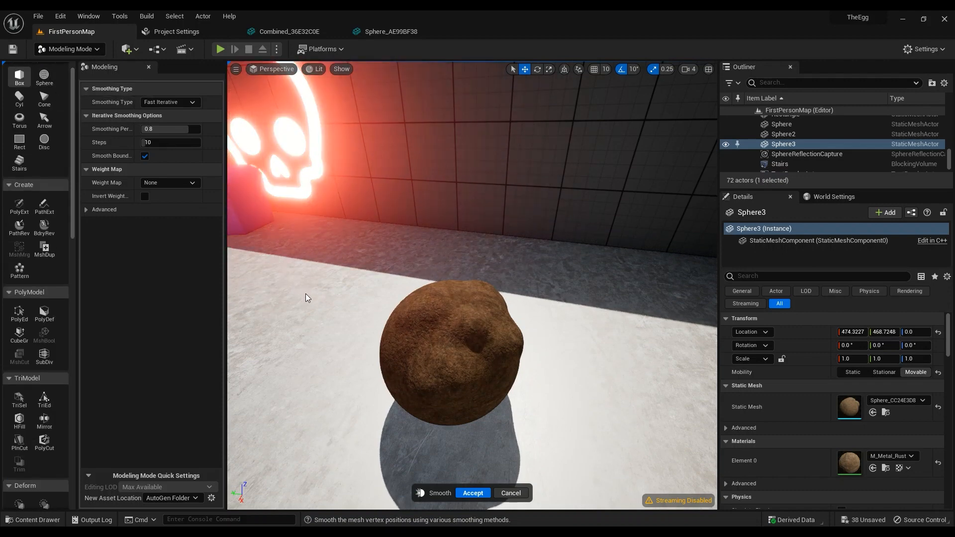
pyautogui.click(472, 493)
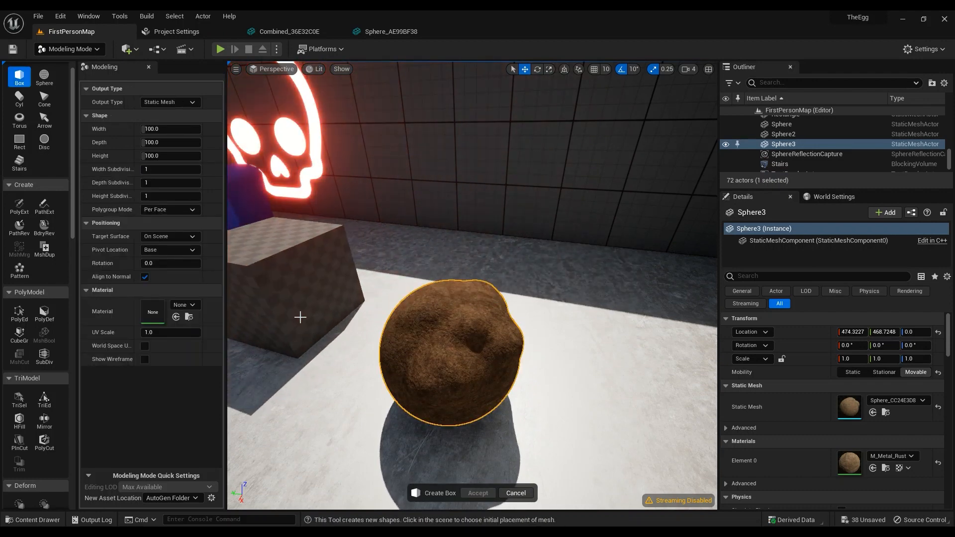
# Step: Drop a box on the floor beside the rock and adjust the viewport view mode
pyautogui.click(434, 293)
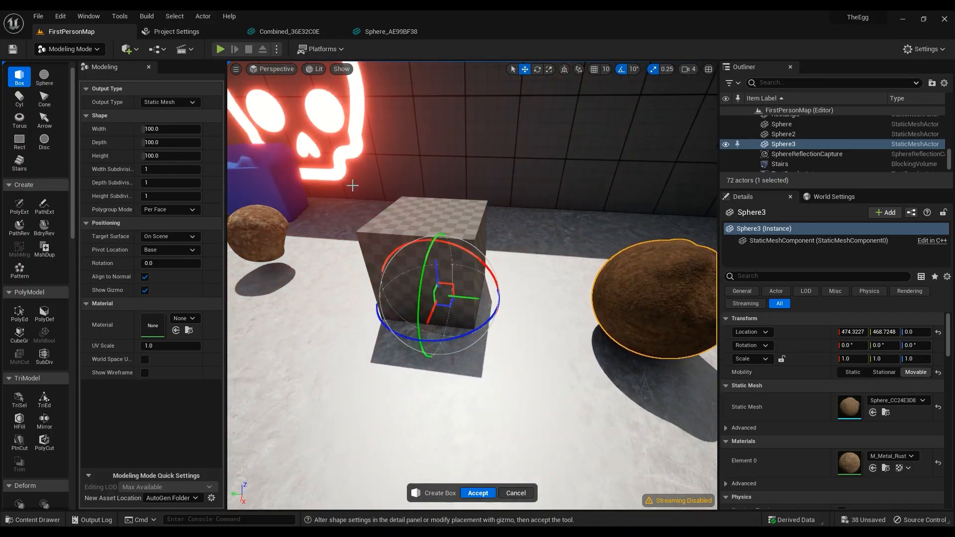
pyautogui.click(317, 69)
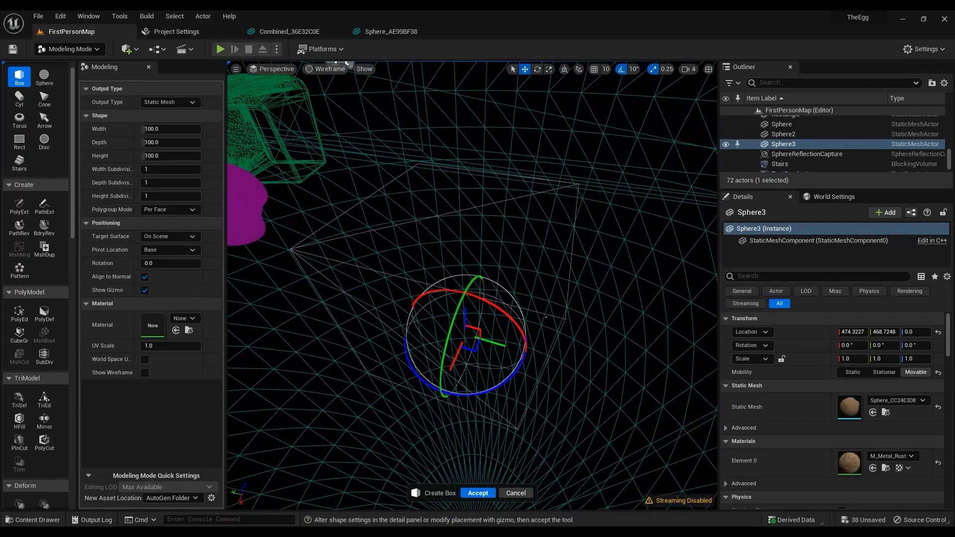
pyautogui.click(328, 69)
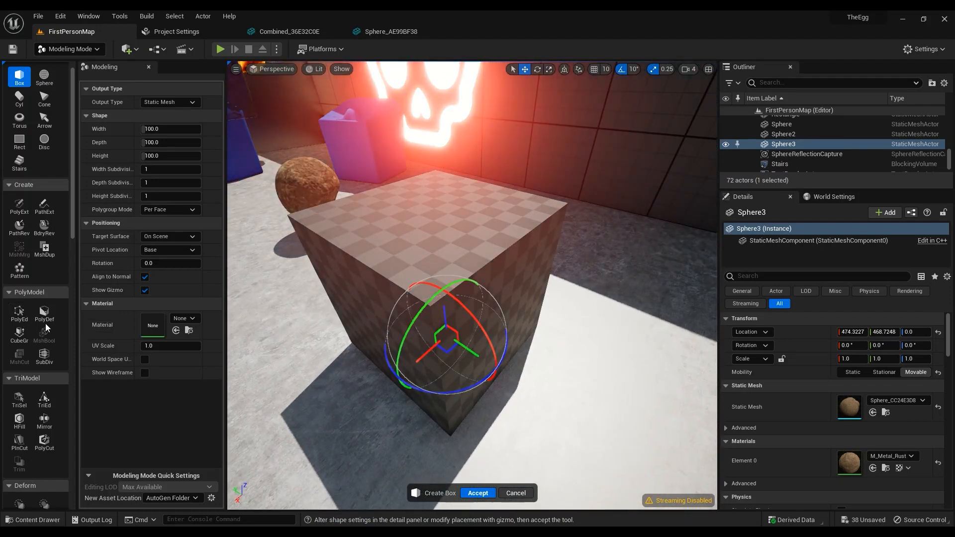
pyautogui.scroll(-3)
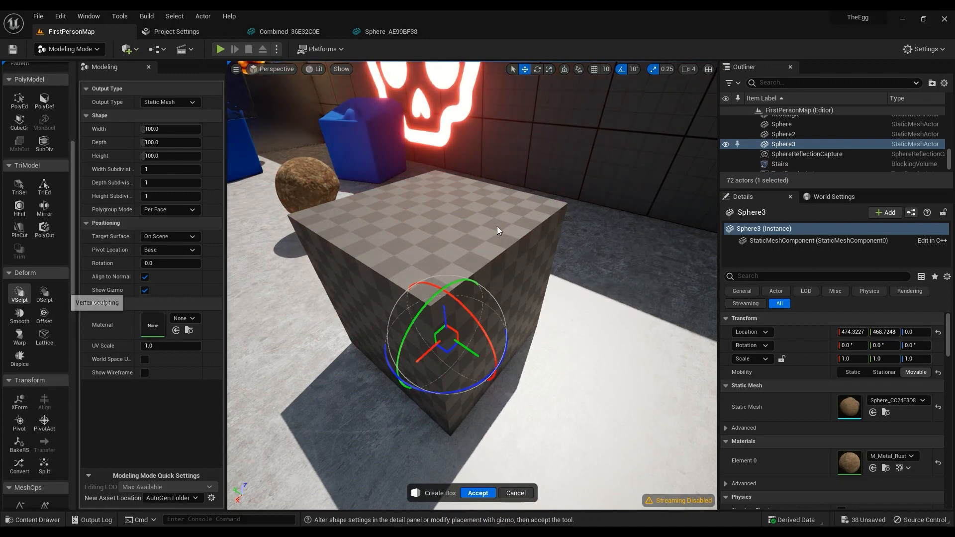
pyautogui.moveTo(454, 290)
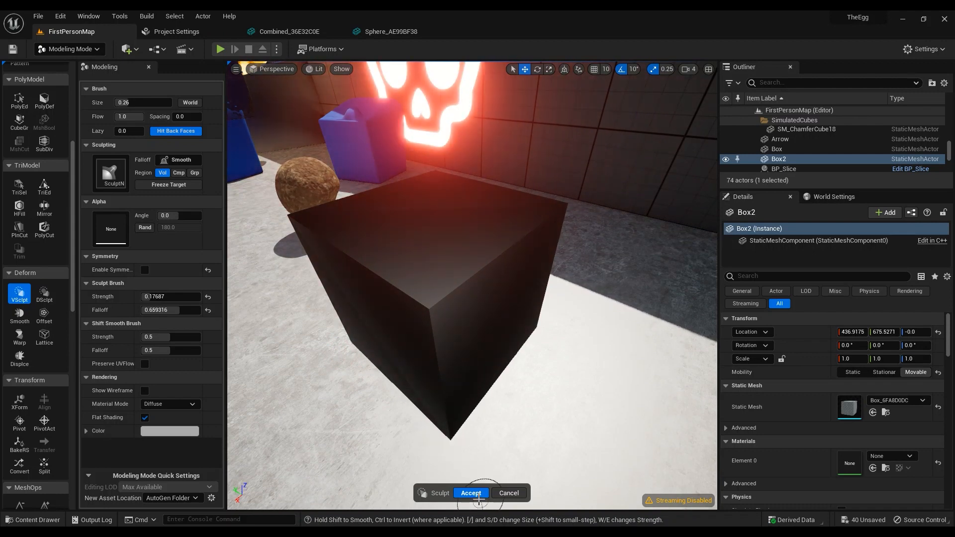
# Step: Accept the box's vertex sculpt, dynamically sculpt it with DSculpt, then abandon it
pyautogui.click(470, 493)
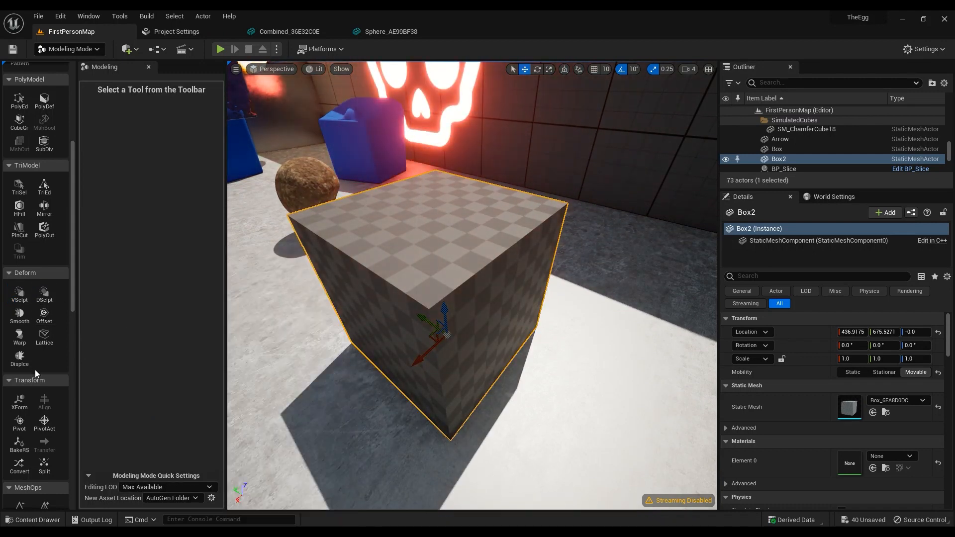
pyautogui.click(19, 295)
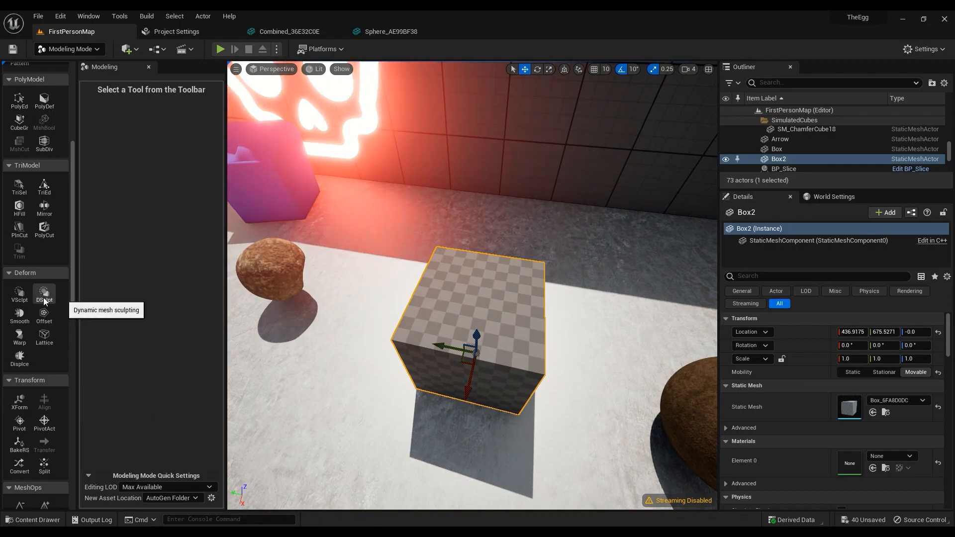
pyautogui.click(44, 293)
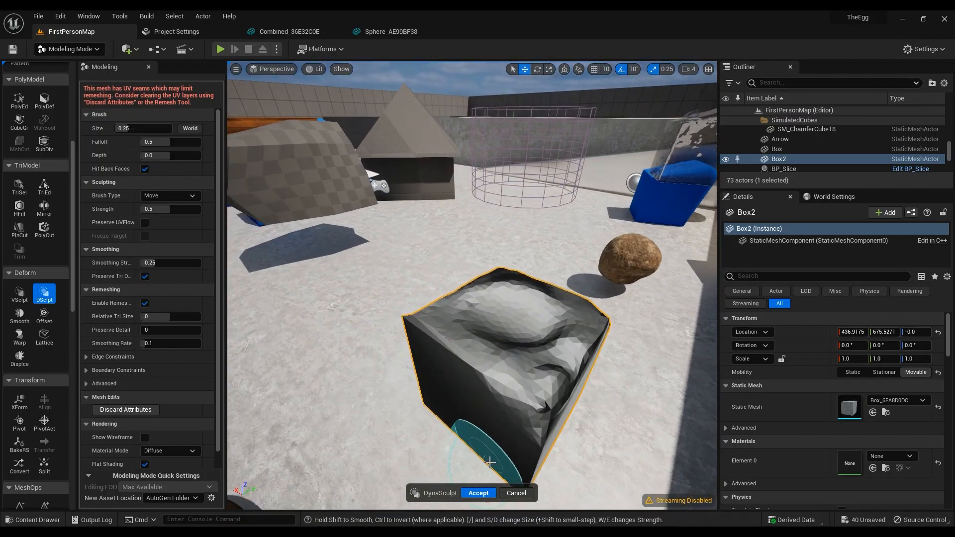
pyautogui.click(478, 493)
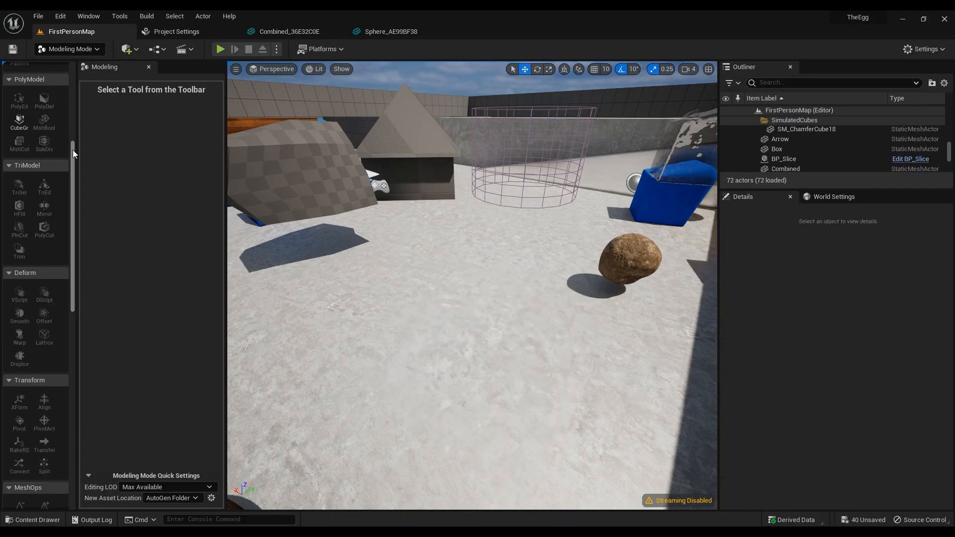
# Step: Add a box with 10 subdivisions per side, accept it, and begin vertex sculpting it
pyautogui.click(19, 90)
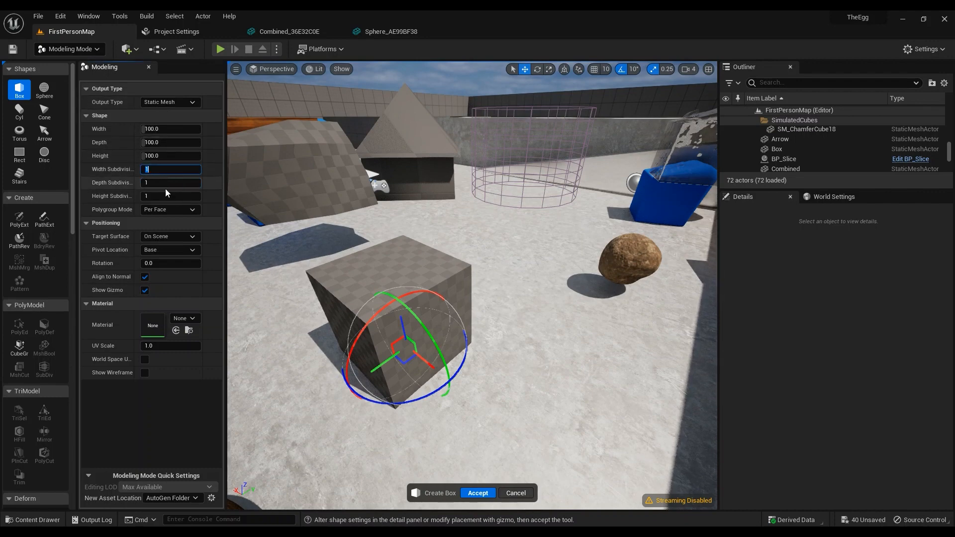
pyautogui.write('10')
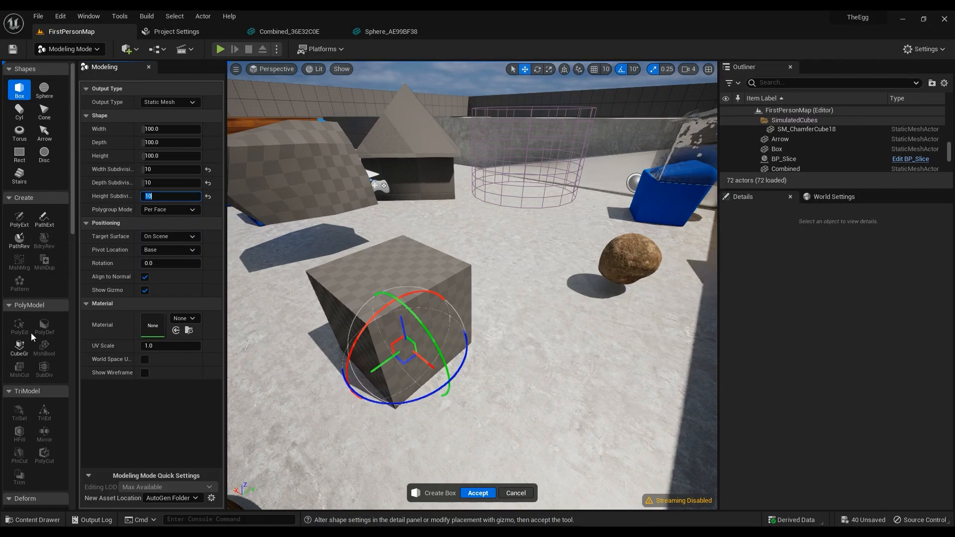
pyautogui.scroll(-3)
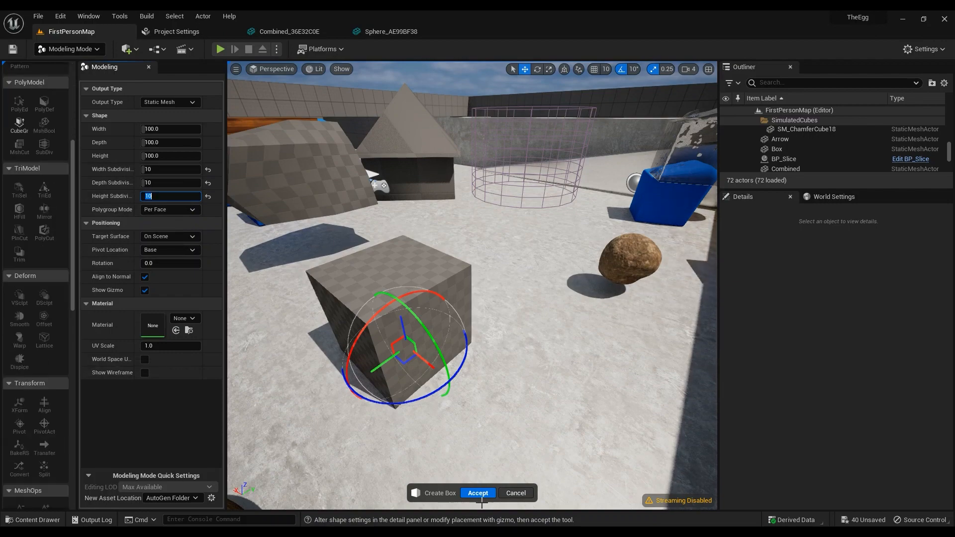
pyautogui.click(478, 493)
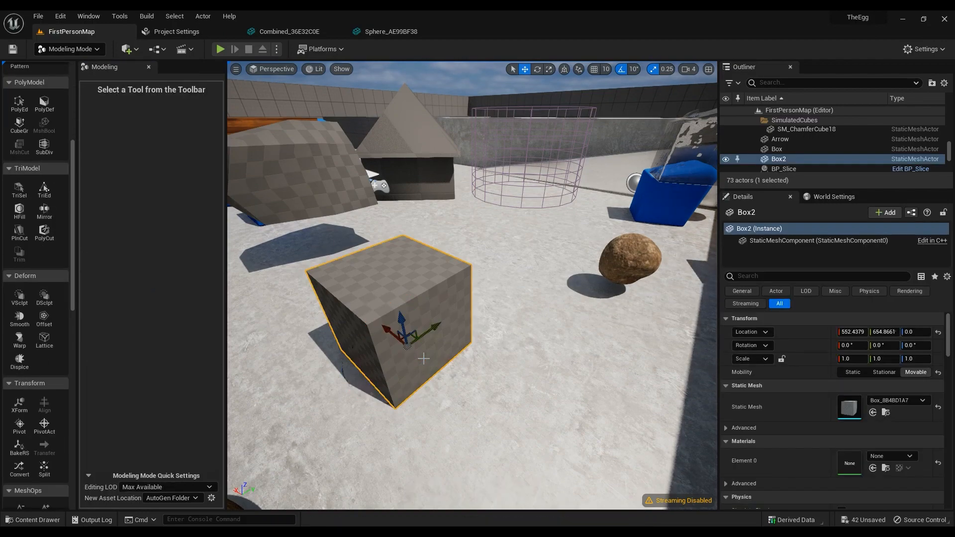
pyautogui.moveTo(19, 296)
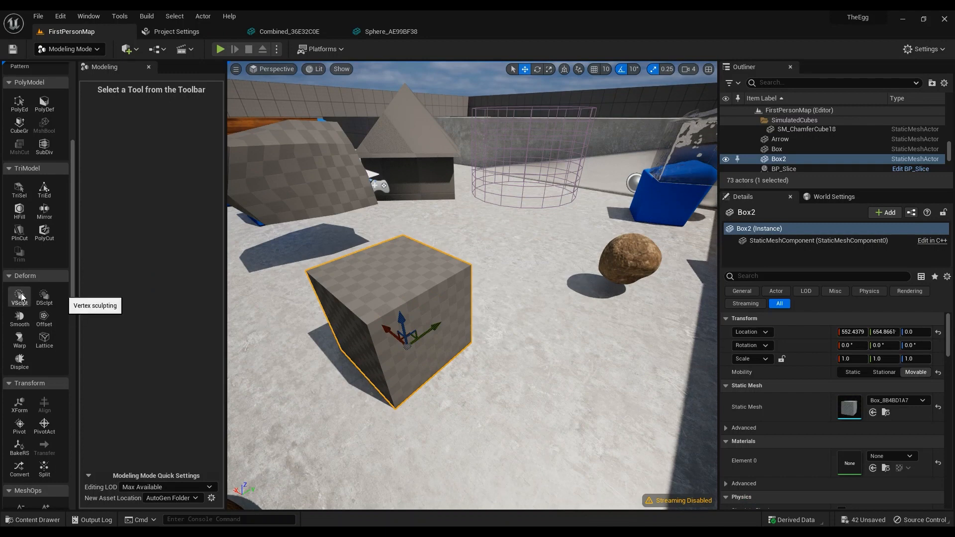
pyautogui.click(19, 296)
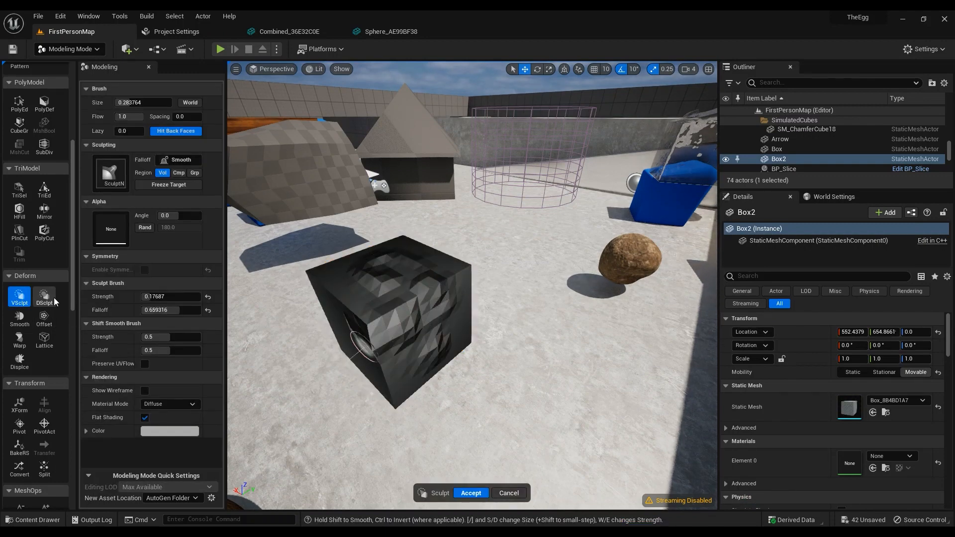
pyautogui.moveTo(44, 296)
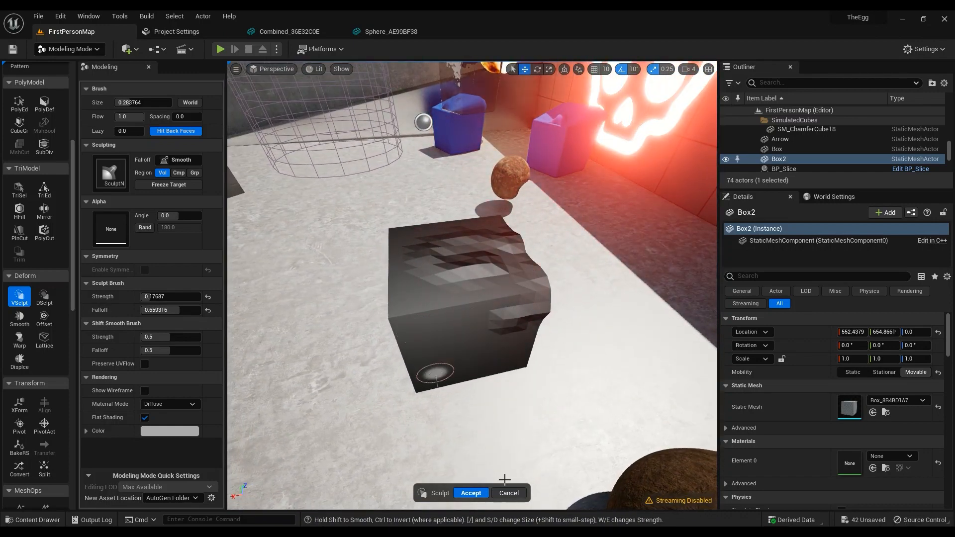
# Step: Accept the sculpted box, then give the rock sphere an Implicit offset
pyautogui.click(470, 493)
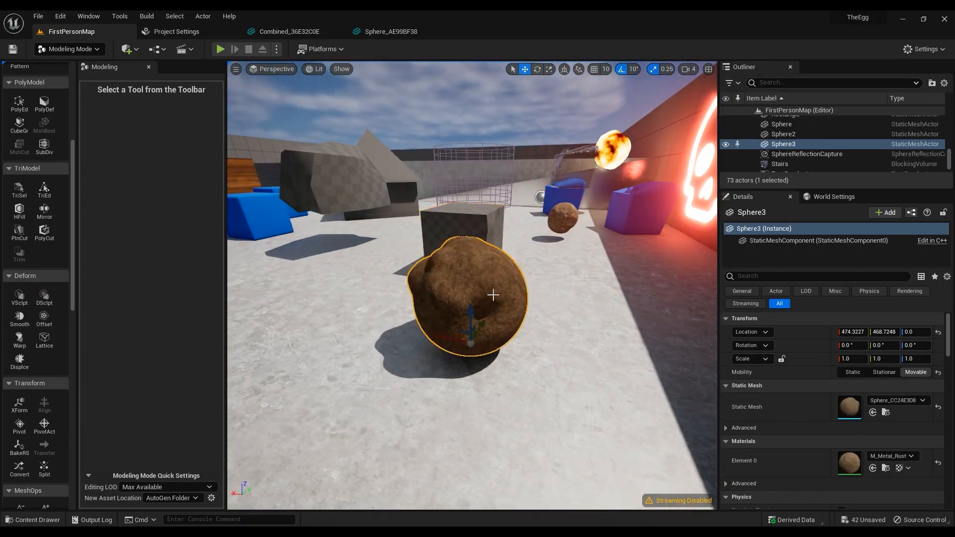
pyautogui.moveTo(44, 315)
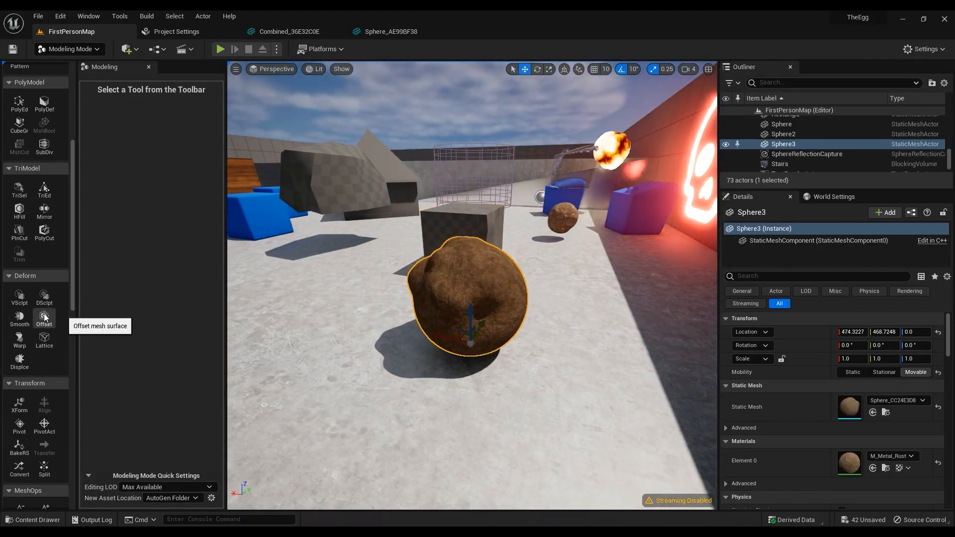
pyautogui.click(43, 315)
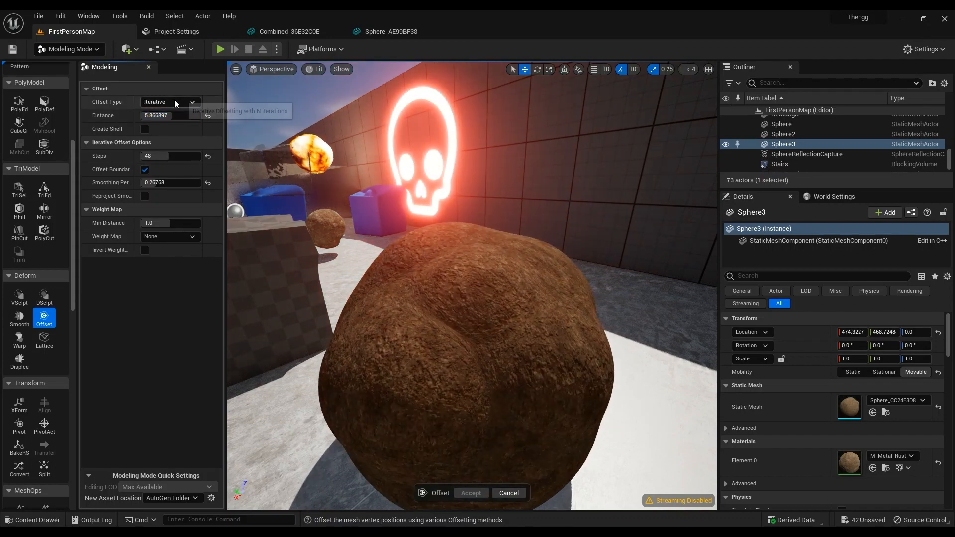
pyautogui.click(169, 101)
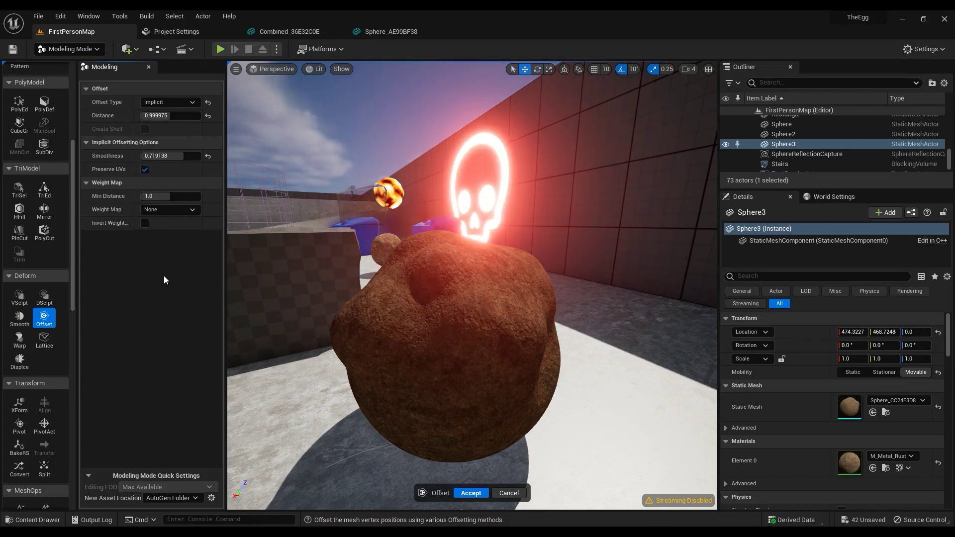
pyautogui.moveTo(463, 335)
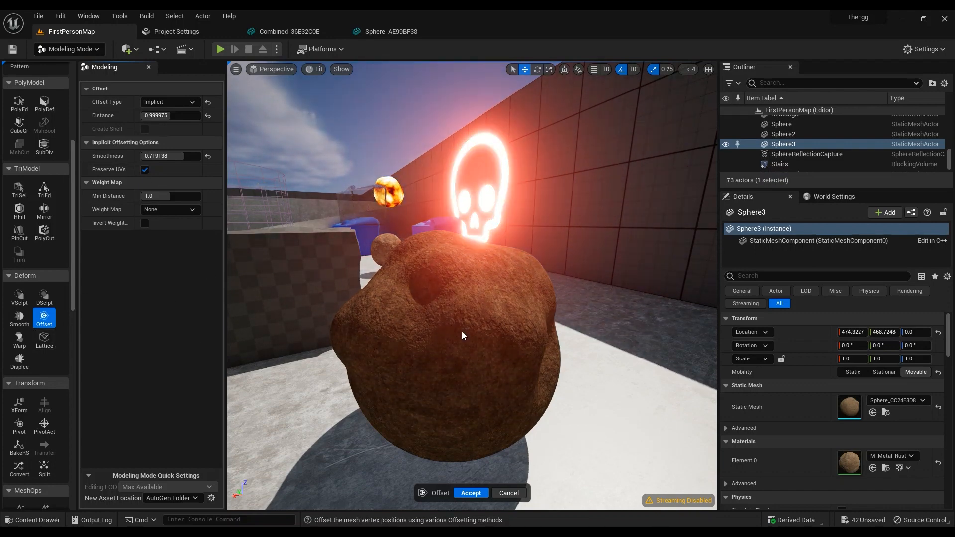
# Step: Accept the offset, then warp the rock with Flare/Squish and Twist and accept
pyautogui.click(470, 493)
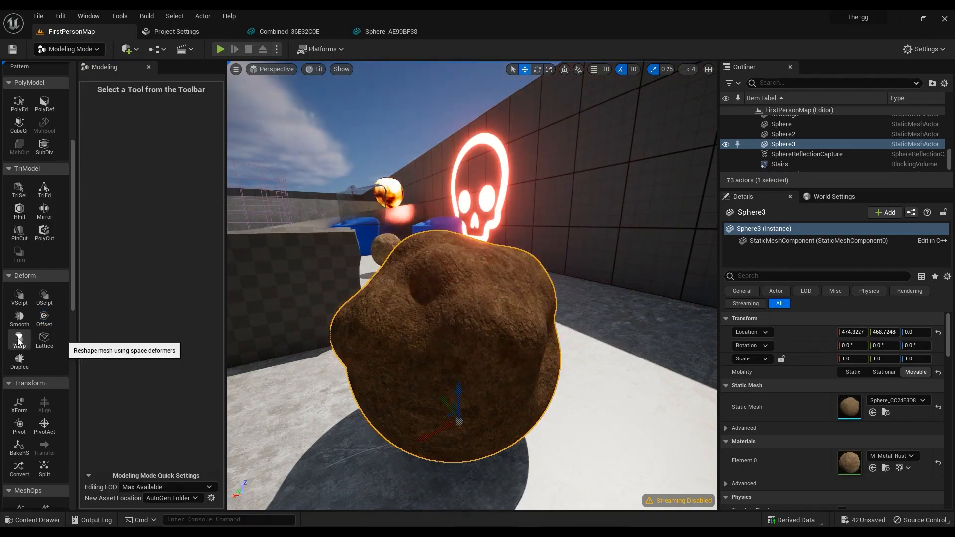
pyautogui.click(19, 339)
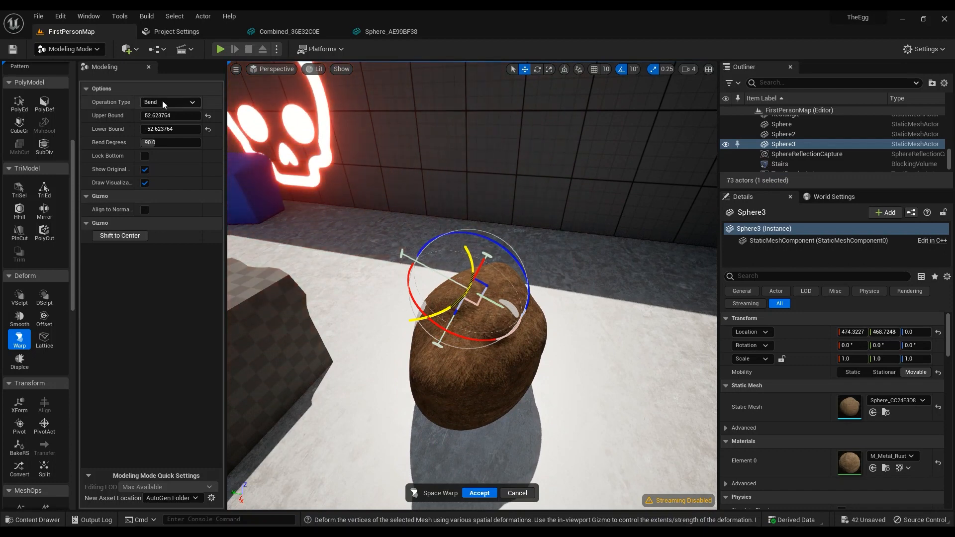
pyautogui.click(171, 102)
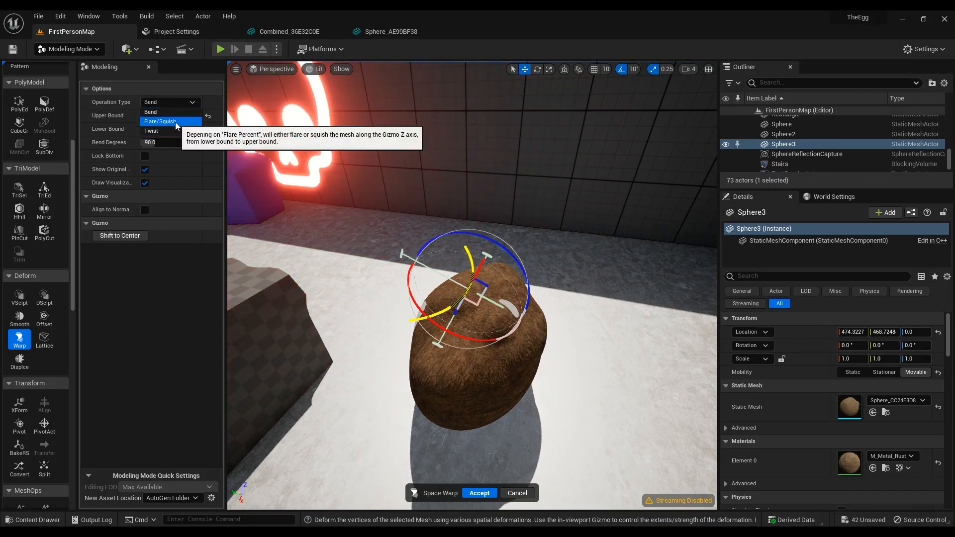
pyautogui.click(159, 122)
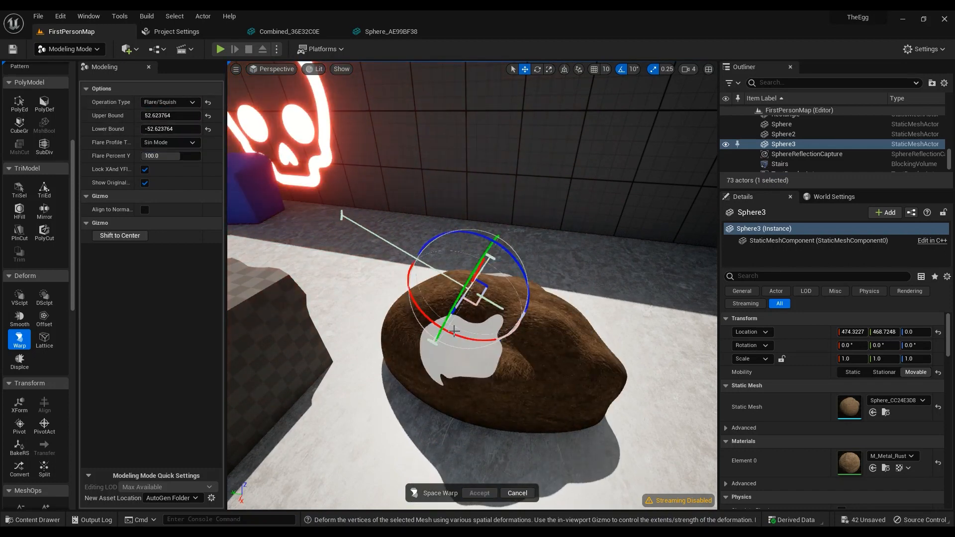
pyautogui.click(171, 101)
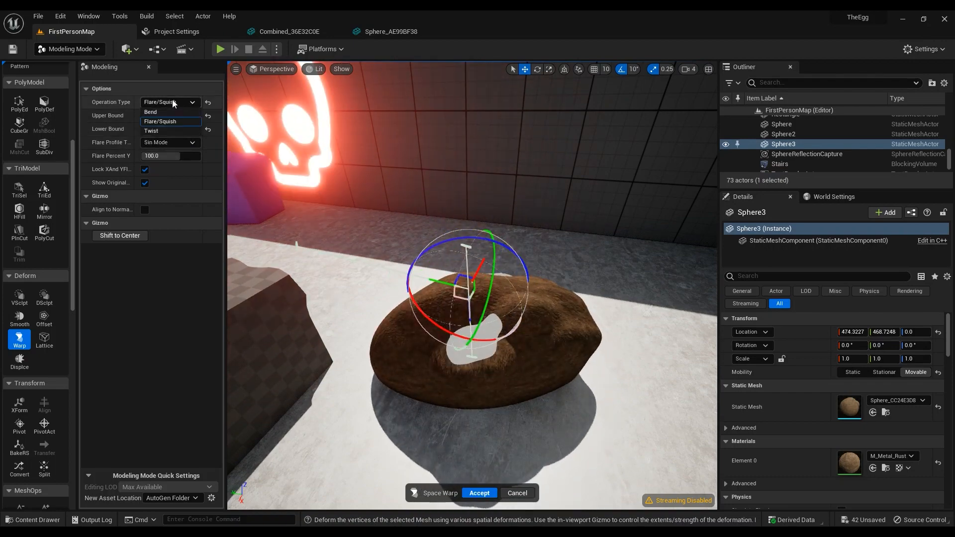
pyautogui.click(151, 130)
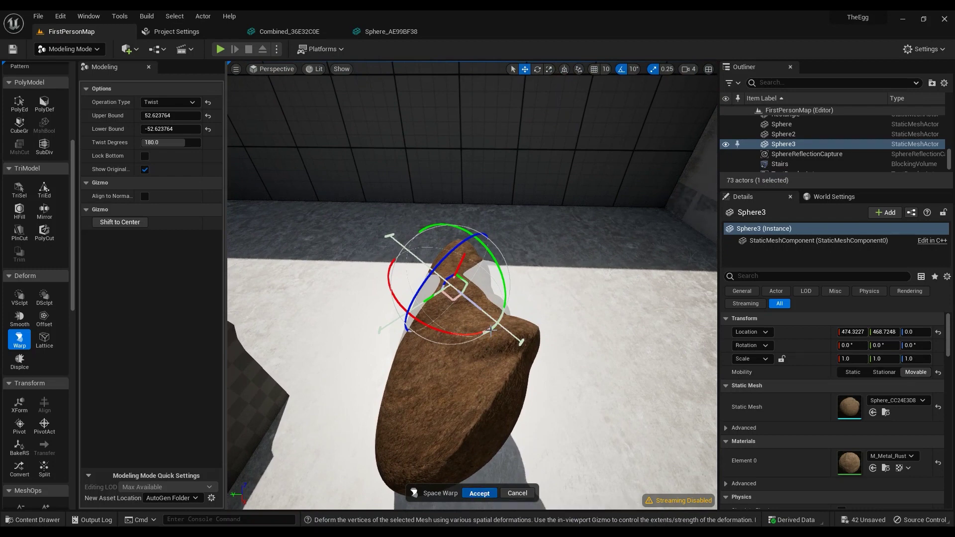
pyautogui.click(478, 493)
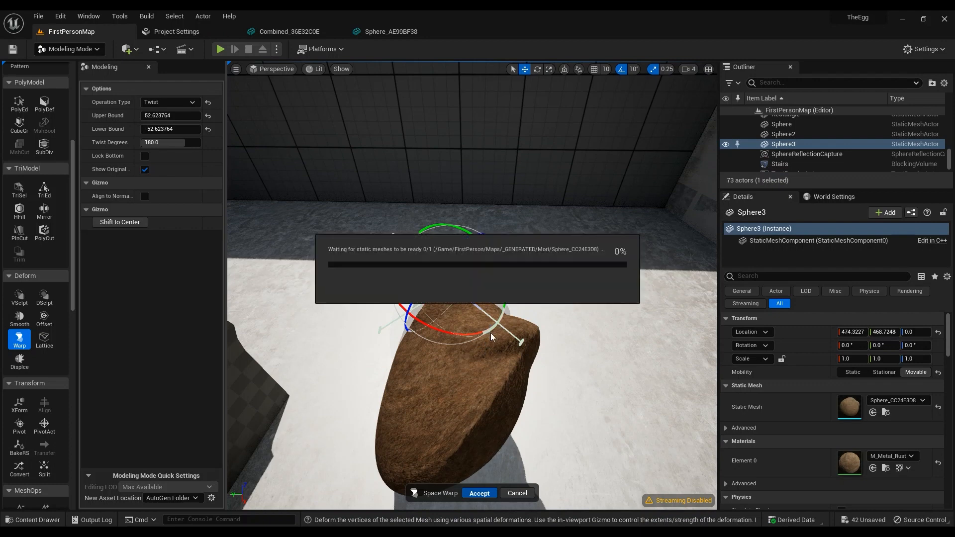
pyautogui.moveTo(491, 324)
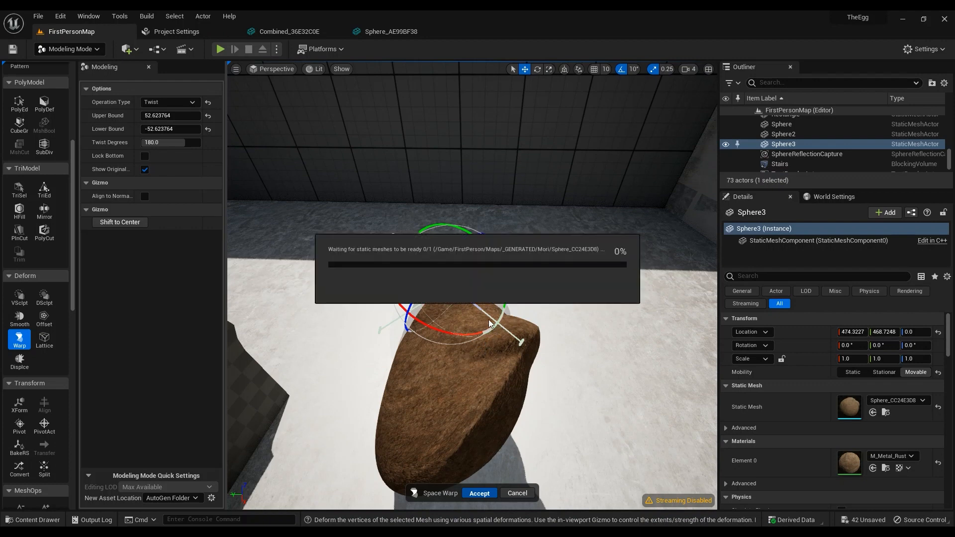
pyautogui.click(479, 493)
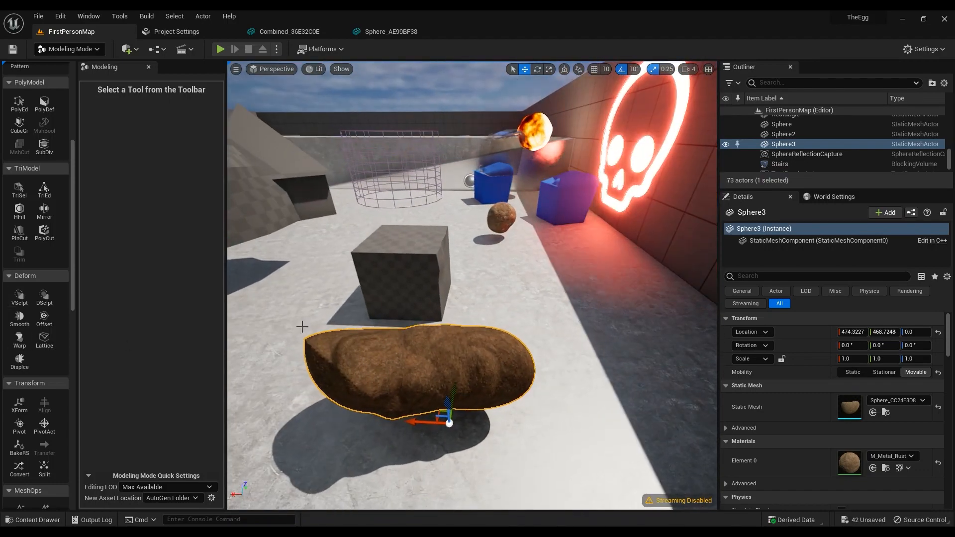
pyautogui.click(43, 336)
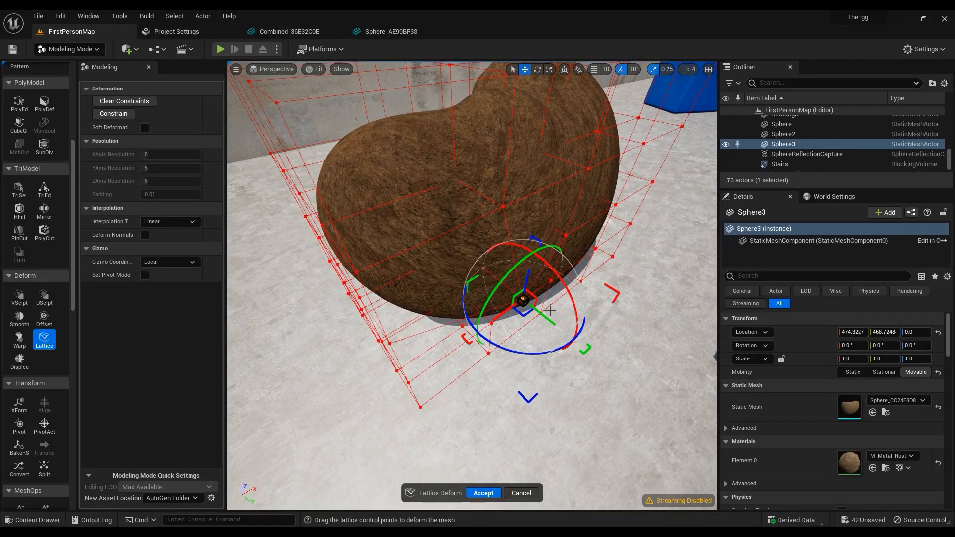
pyautogui.moveTo(521, 493)
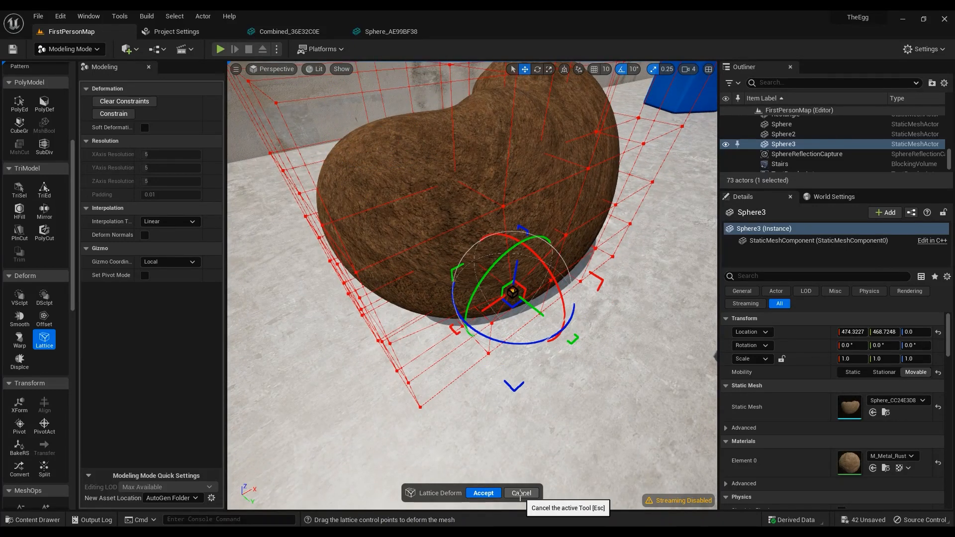
pyautogui.click(519, 493)
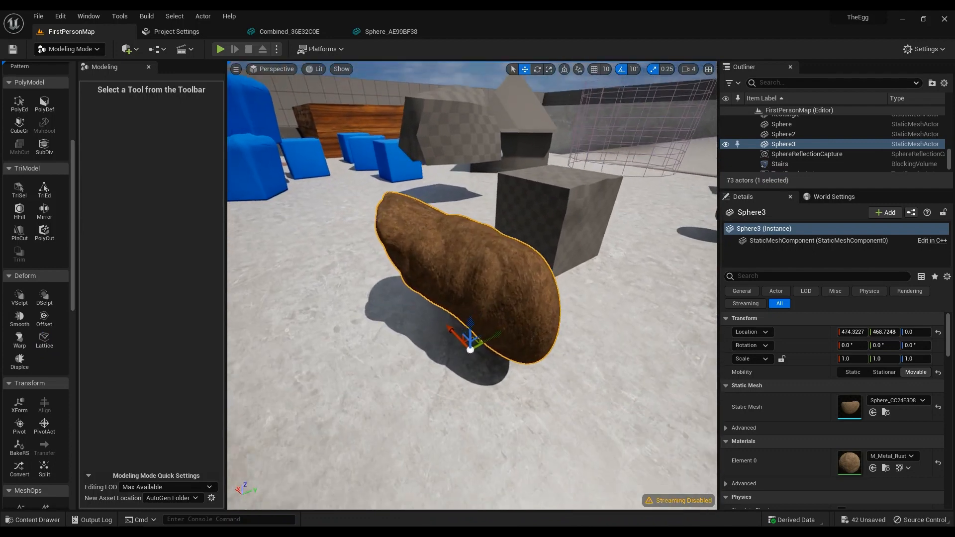
# Step: Start displacing the rock and try Texture2D Map displacement
pyautogui.click(18, 359)
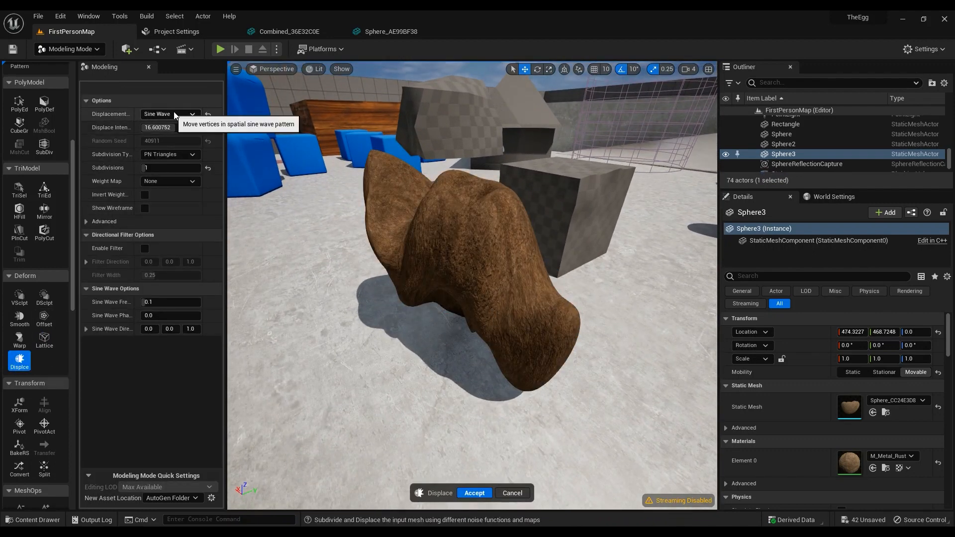
pyautogui.click(191, 114)
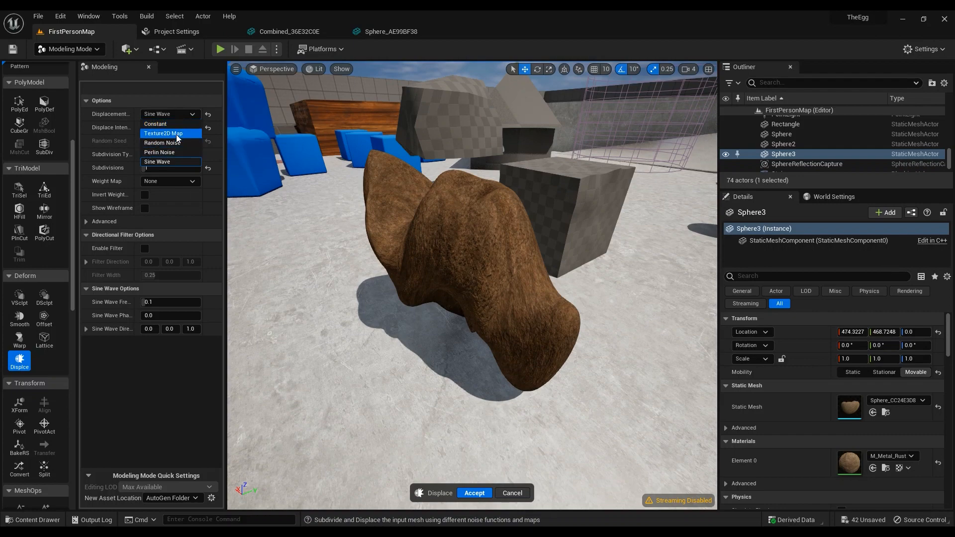
pyautogui.click(163, 134)
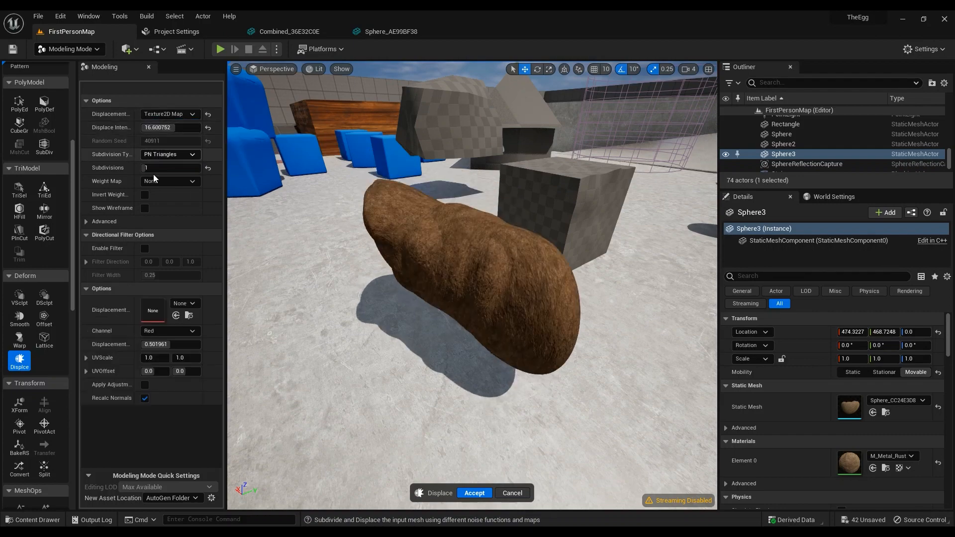
pyautogui.moveTo(168, 114)
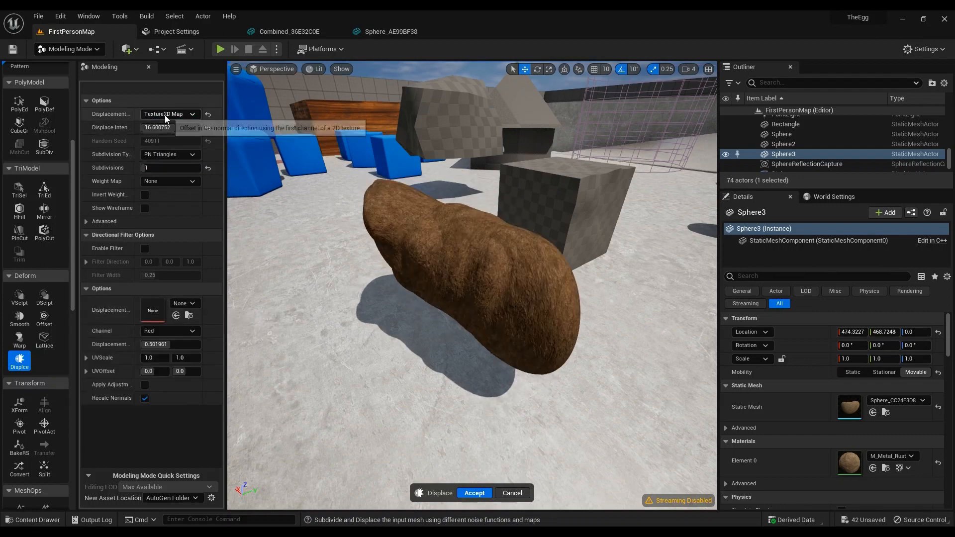
pyautogui.click(169, 114)
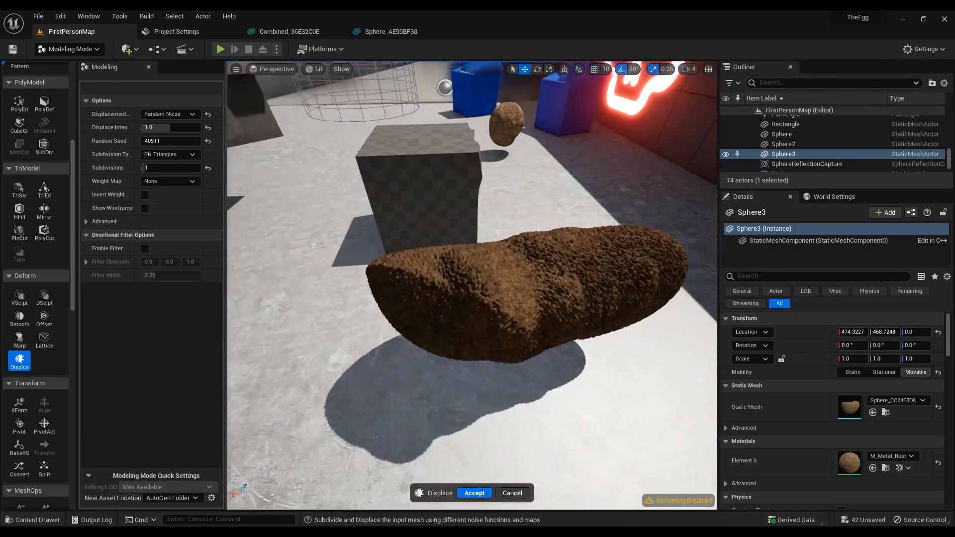
# Step: Set Perlin Noise displacement at intensity 3.0 with PN Triangles subdivision, then try another type
pyautogui.click(170, 114)
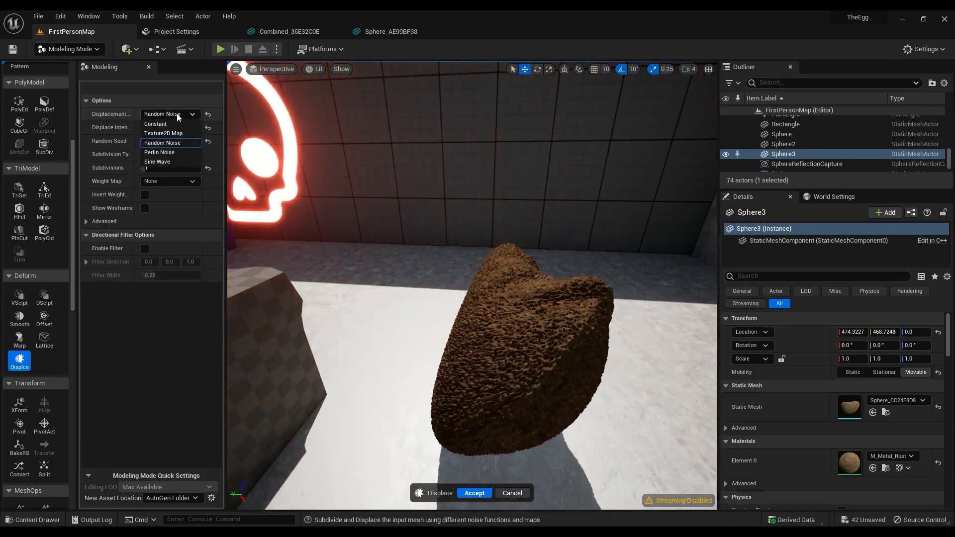
pyautogui.click(159, 152)
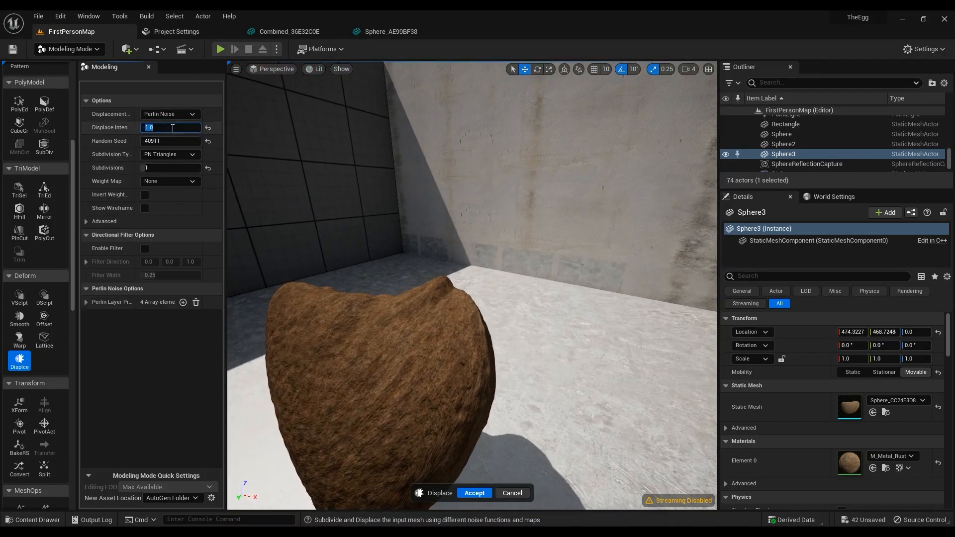
pyautogui.write('3.0')
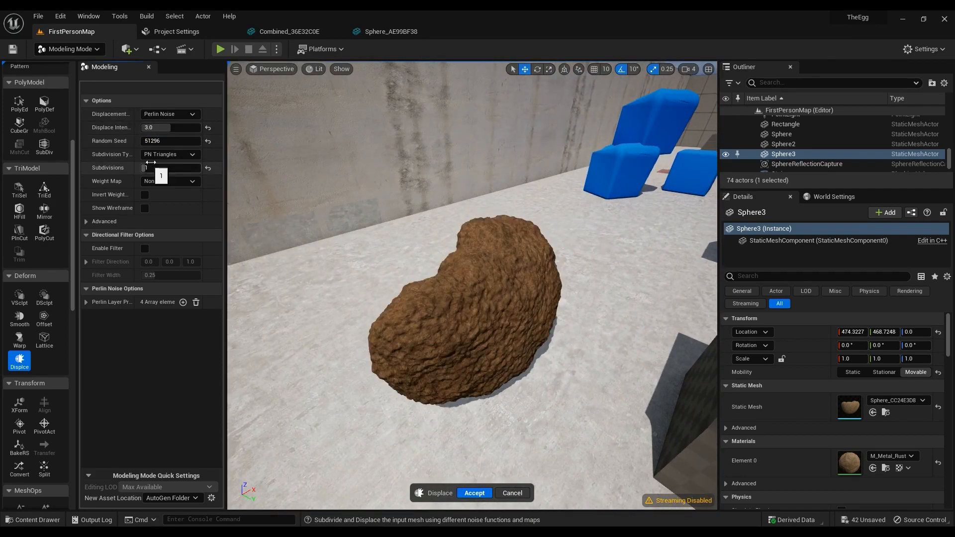
pyautogui.click(171, 155)
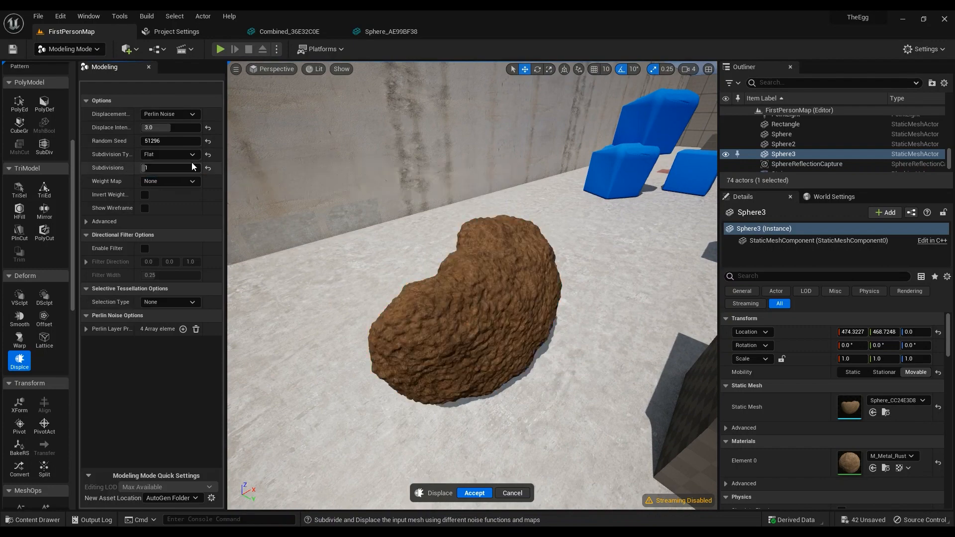
pyautogui.moveTo(178, 155)
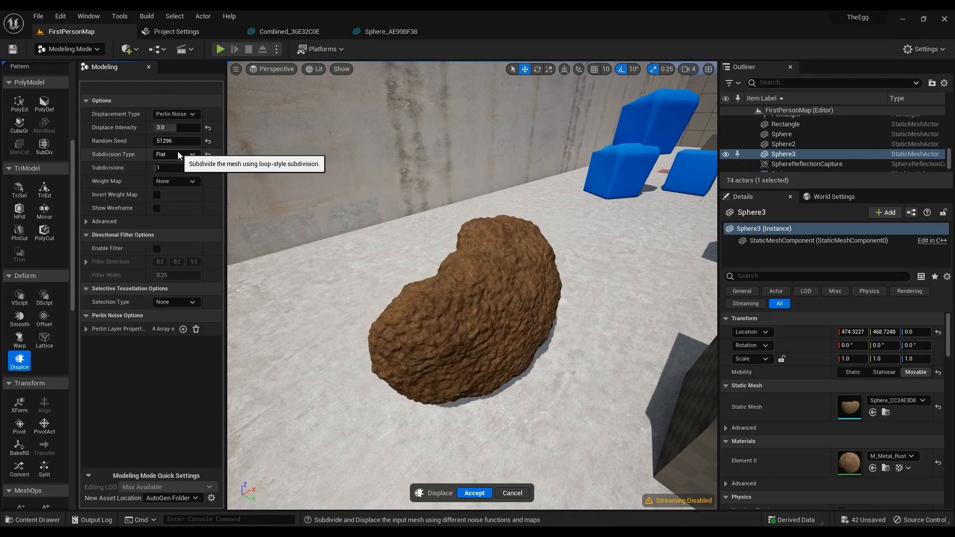
pyautogui.click(175, 154)
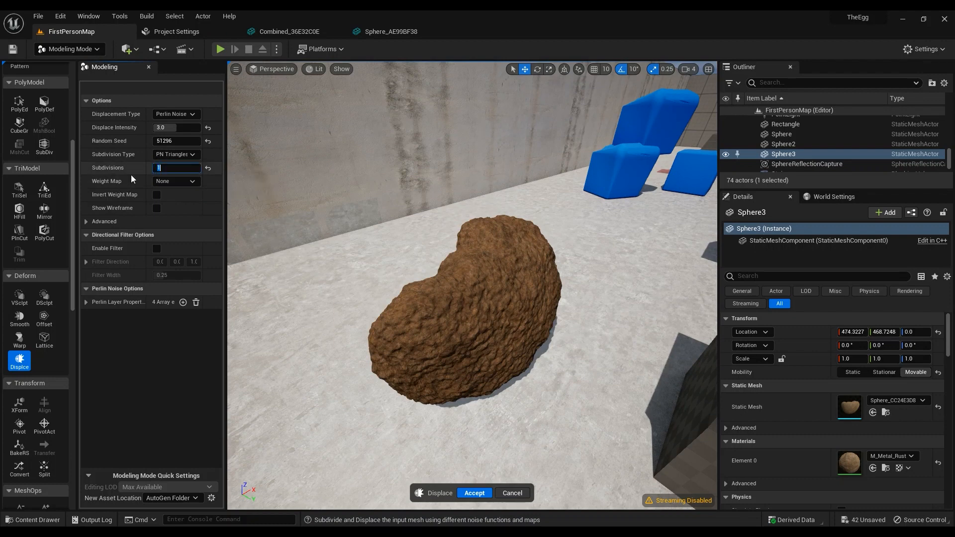
pyautogui.moveTo(133, 185)
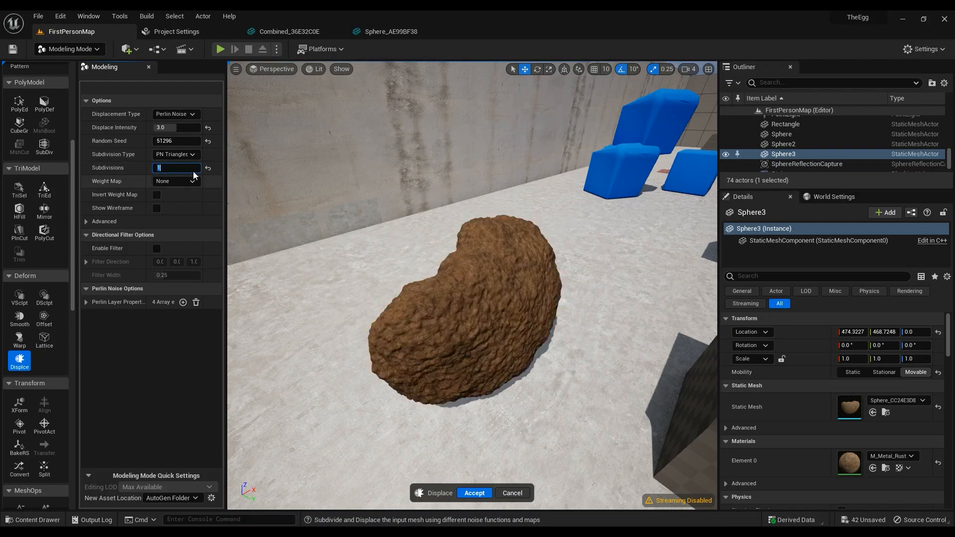
pyautogui.click(192, 181)
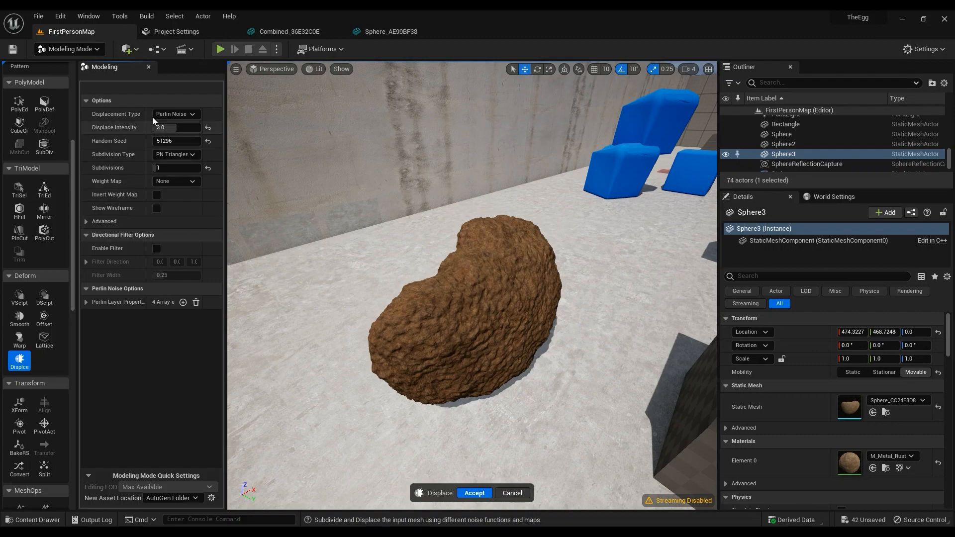
pyautogui.click(174, 114)
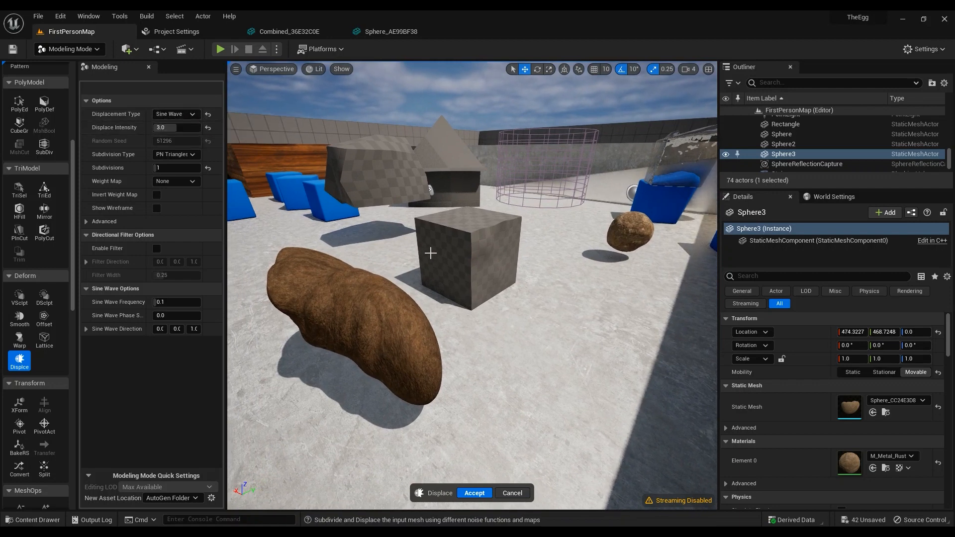
# Step: Switch the rock's displacement back to Perlin noise at intensity 5.0 and accept it
pyautogui.click(176, 113)
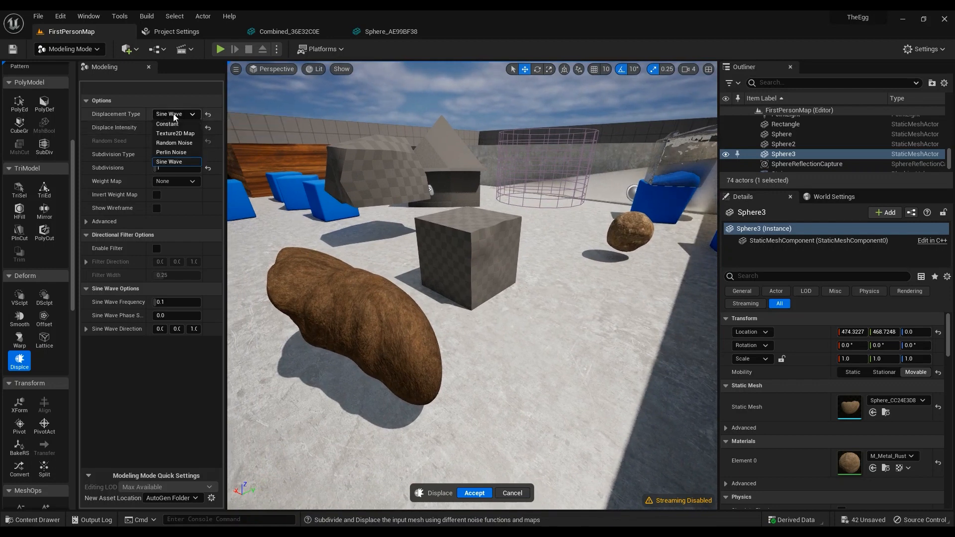
pyautogui.moveTo(169, 161)
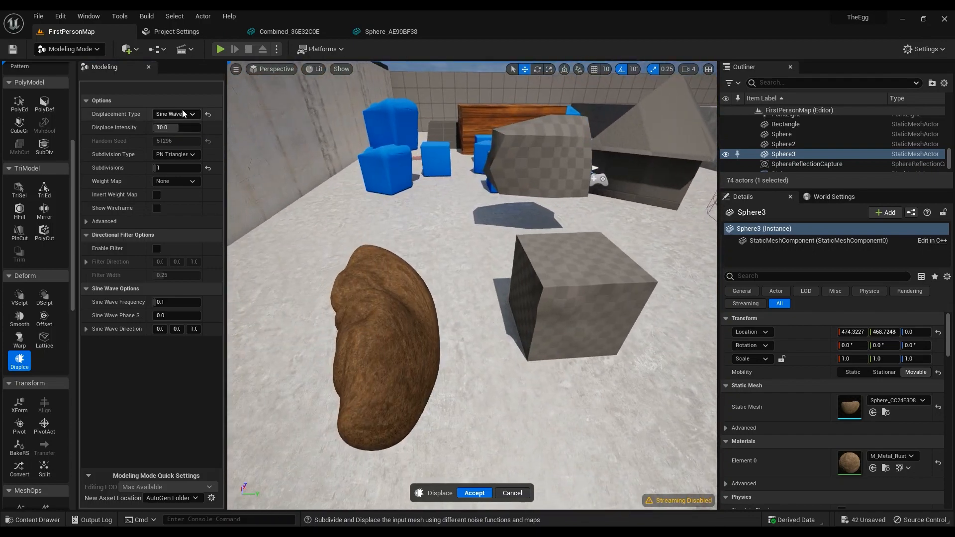
pyautogui.click(176, 113)
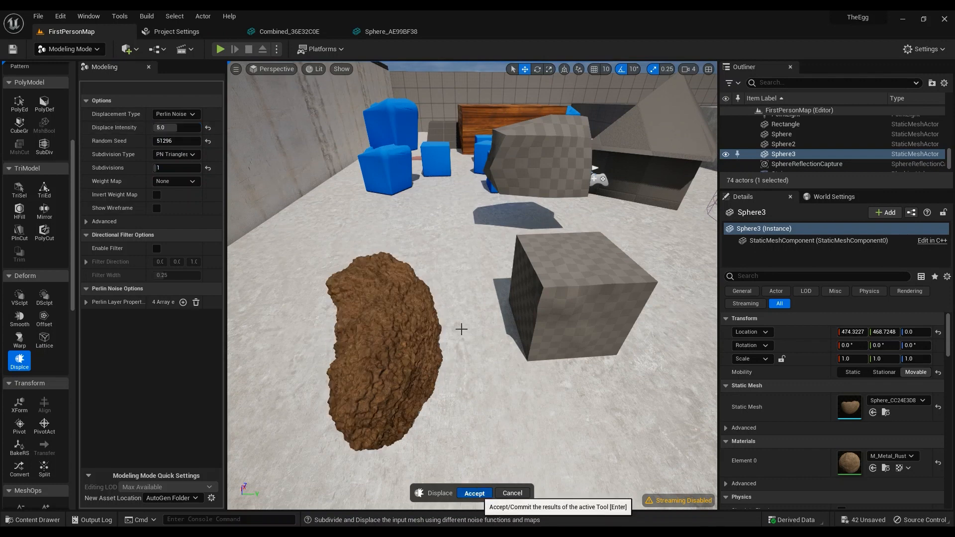
pyautogui.click(473, 493)
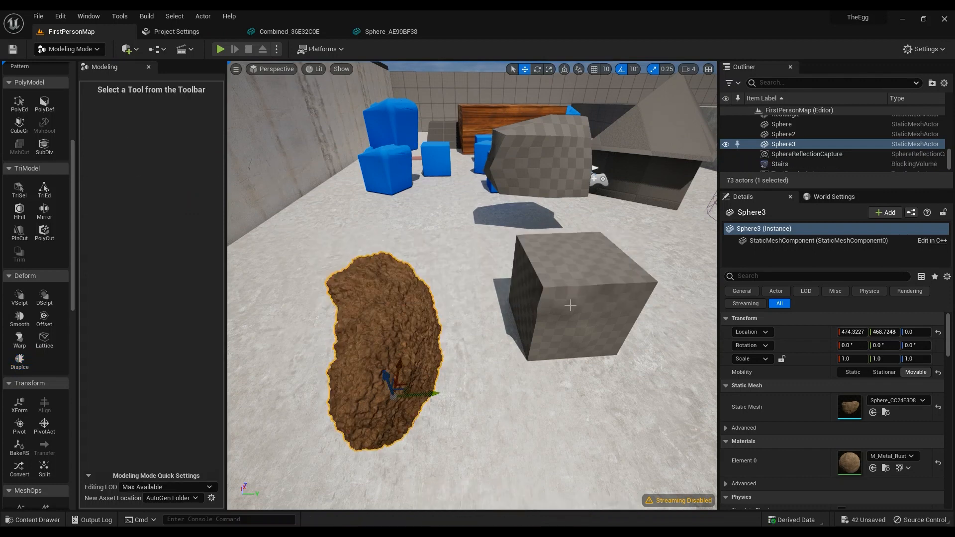
# Step: Place a Rect shape on the floor near the wall as Rectangle2, scaled to 3.25
pyautogui.click(572, 293)
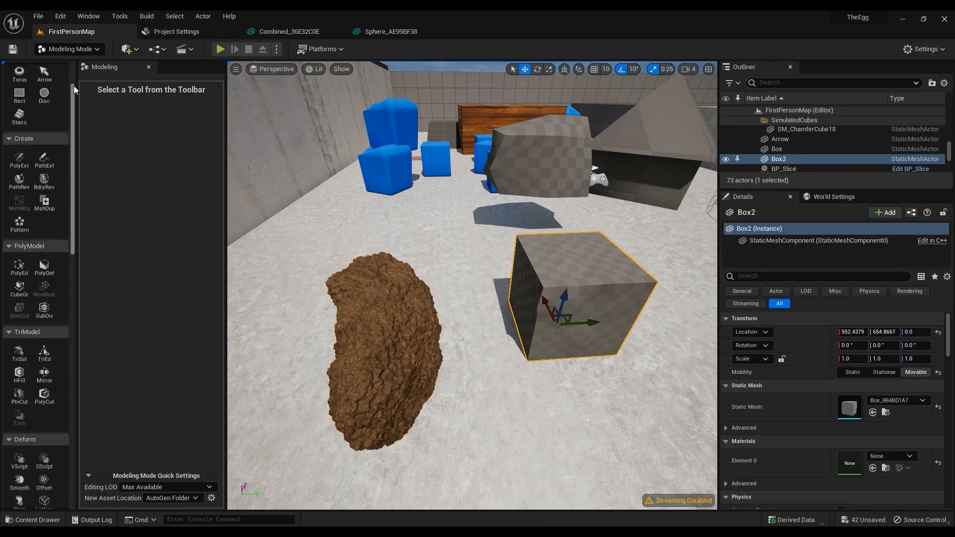
pyautogui.scroll(3)
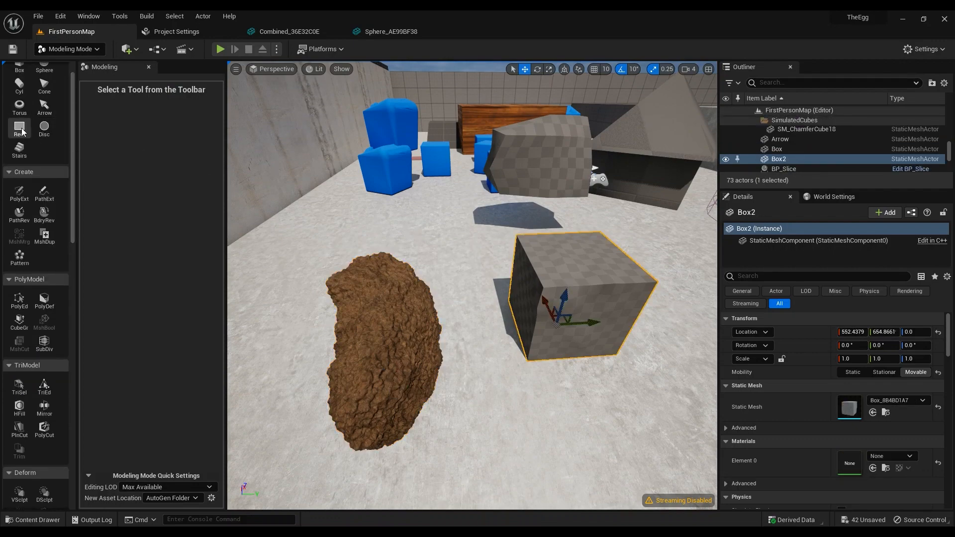
pyautogui.click(19, 128)
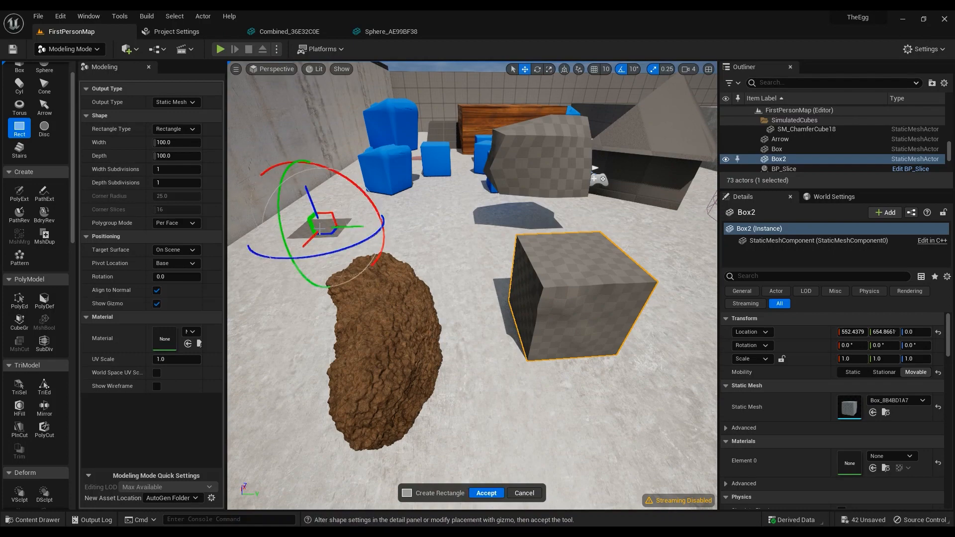
pyautogui.click(486, 493)
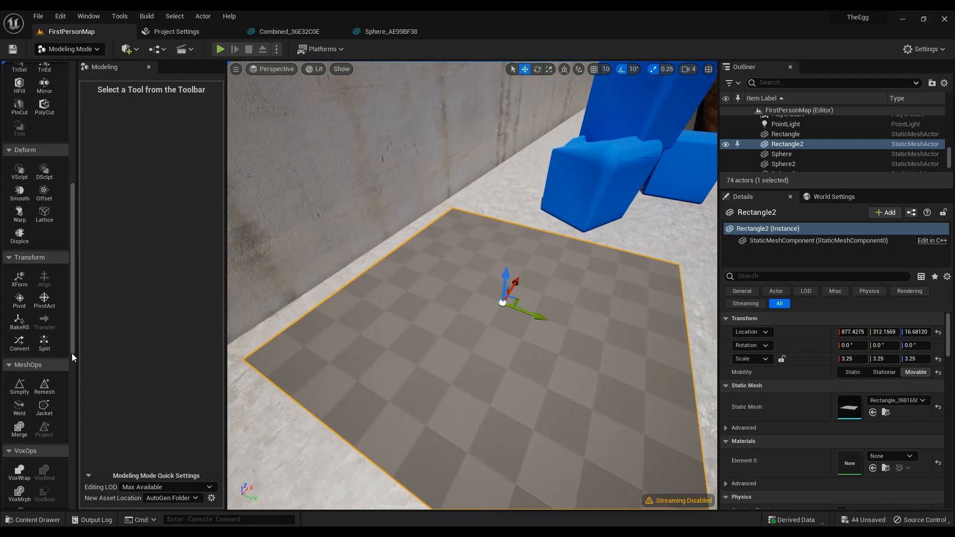
pyautogui.scroll(-3)
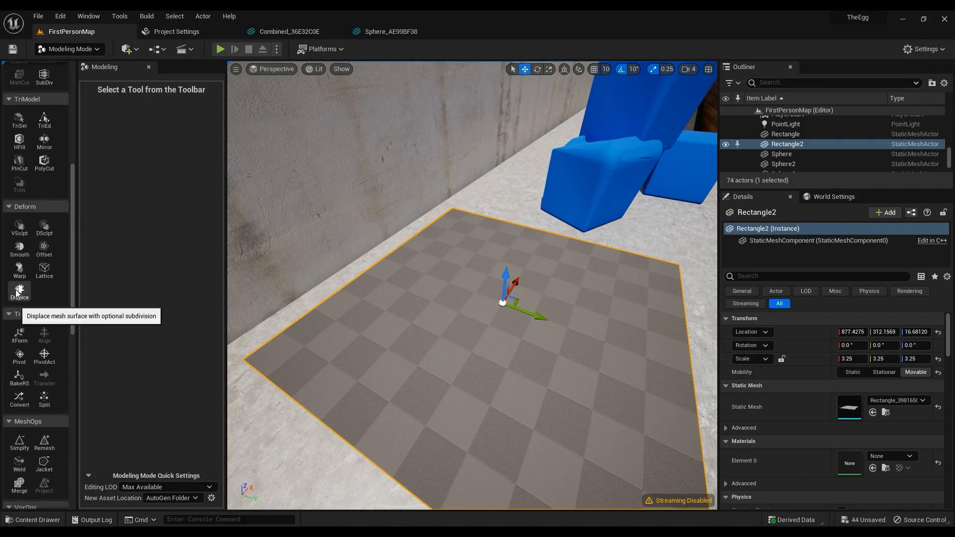
# Step: Displace Rectangle2 with sine waves at intensity 10 and 20 subdivisions, then accept
pyautogui.click(19, 293)
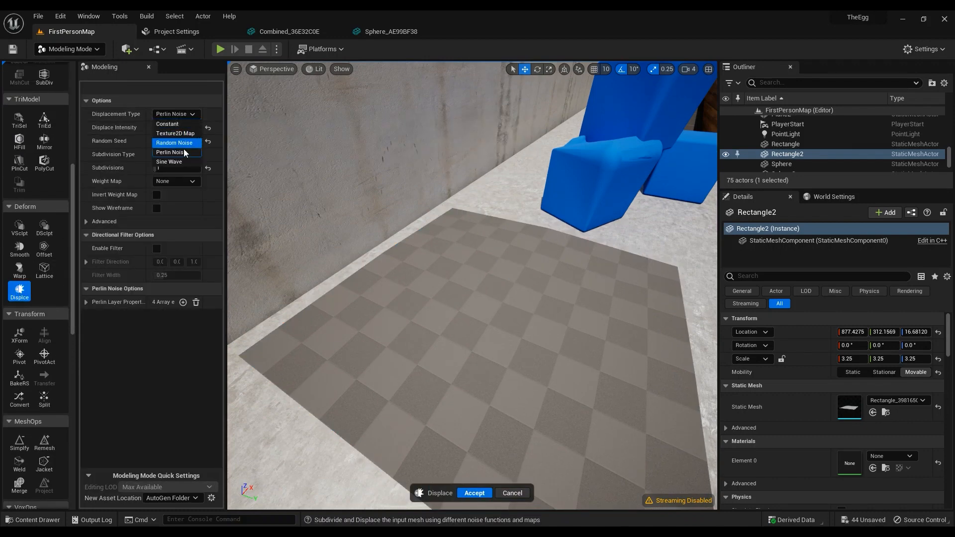
pyautogui.click(169, 161)
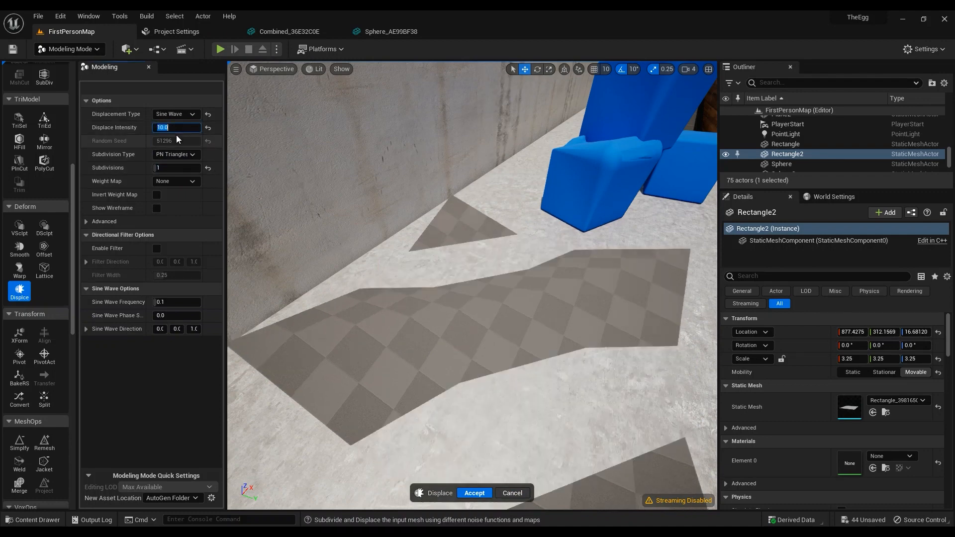
pyautogui.click(176, 168)
pyautogui.write('20')
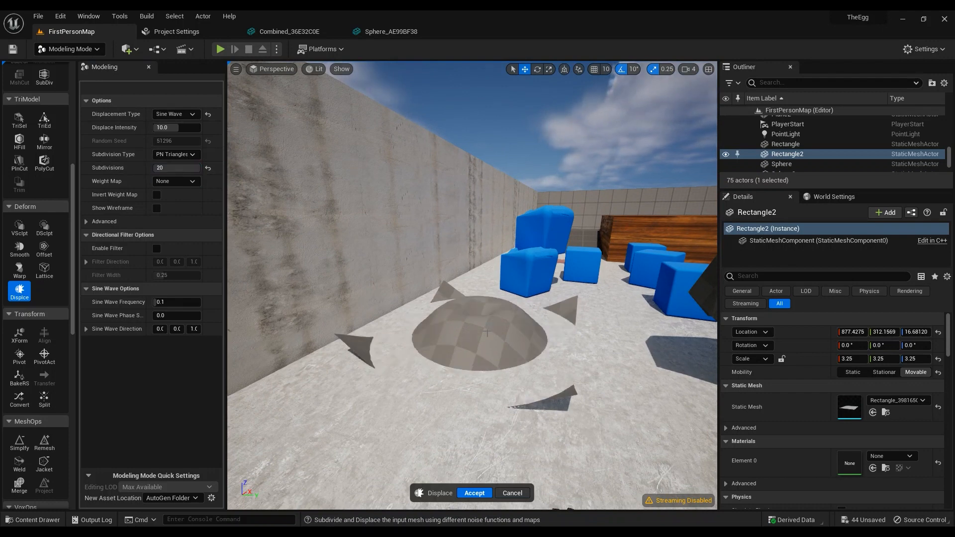
pyautogui.click(474, 493)
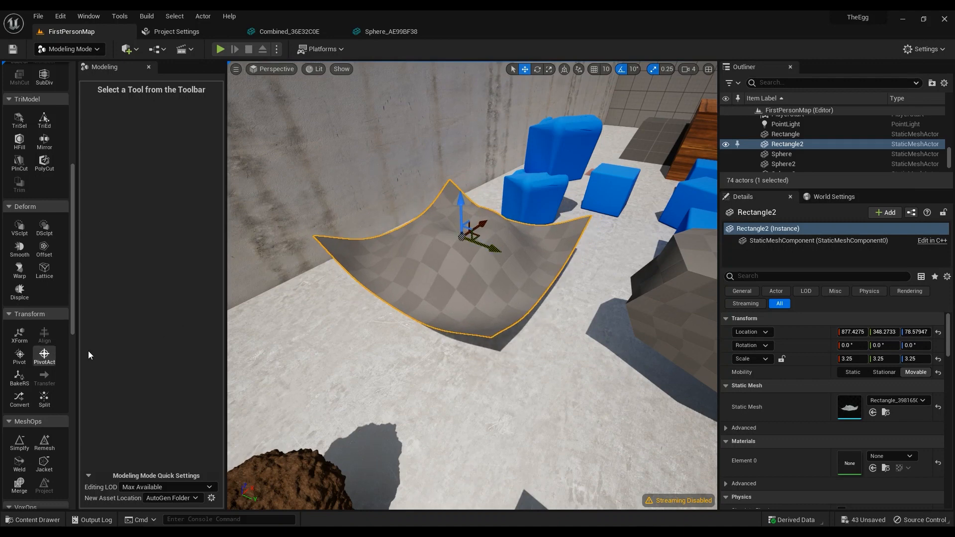
# Step: Delete the curved sheet and place a new small 1.0-scale rectangle on the floor
pyautogui.press('delete')
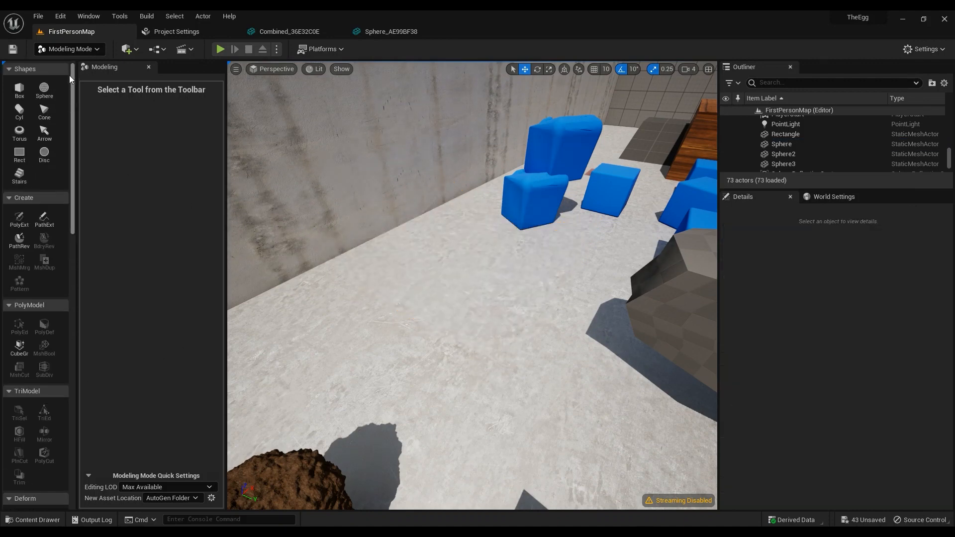
pyautogui.click(19, 154)
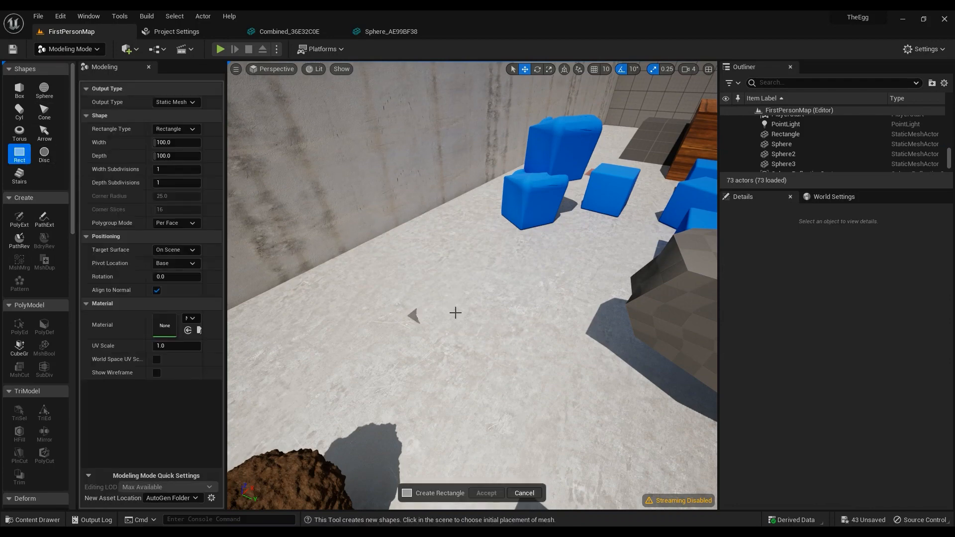
pyautogui.click(455, 313)
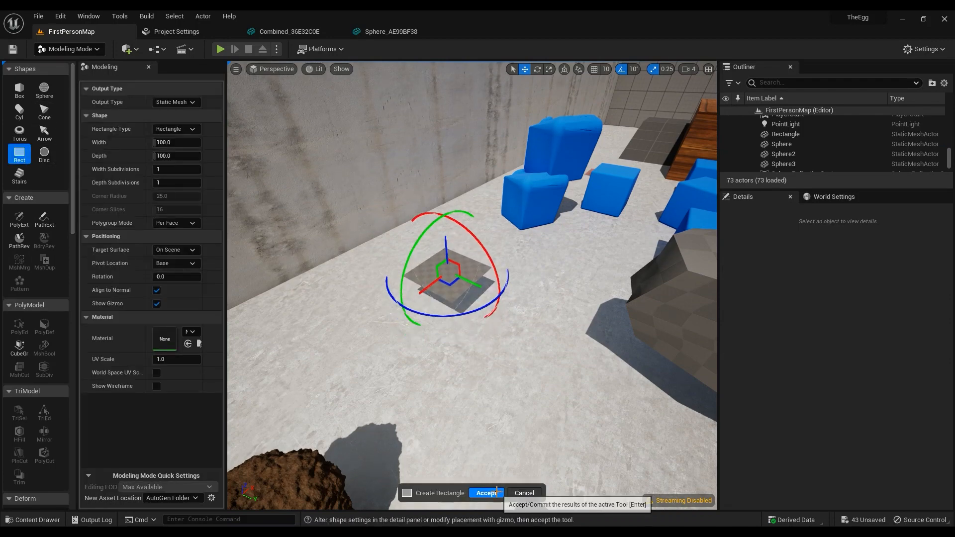
pyautogui.click(487, 493)
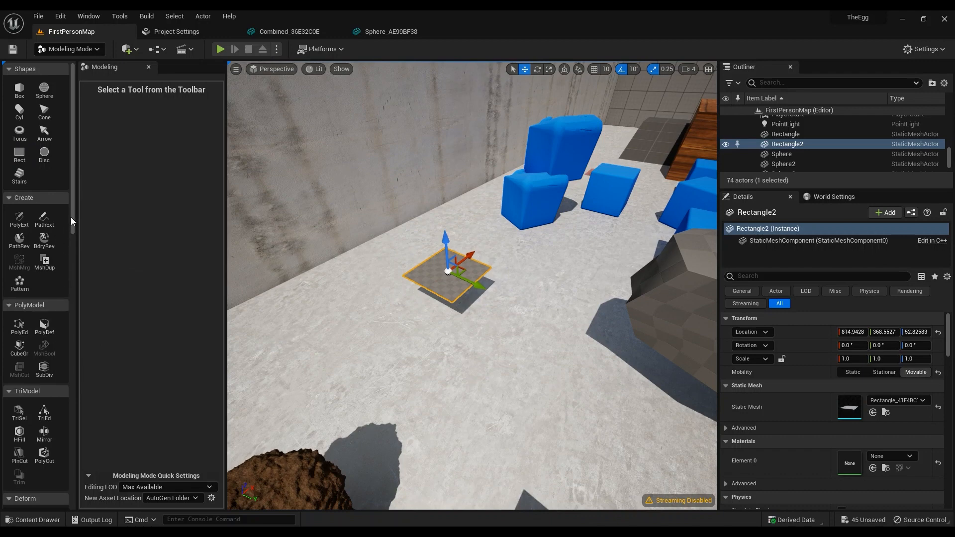
pyautogui.scroll(-3)
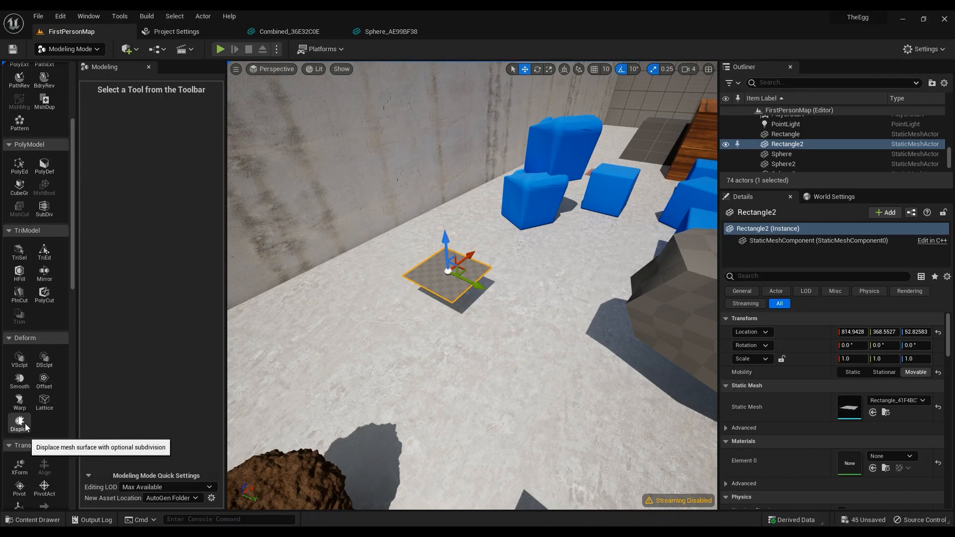
# Step: Sine-wave displace the small rectangle at frequency 0.26, intensity 2.0, adjusted phase shift, and accept
pyautogui.click(19, 425)
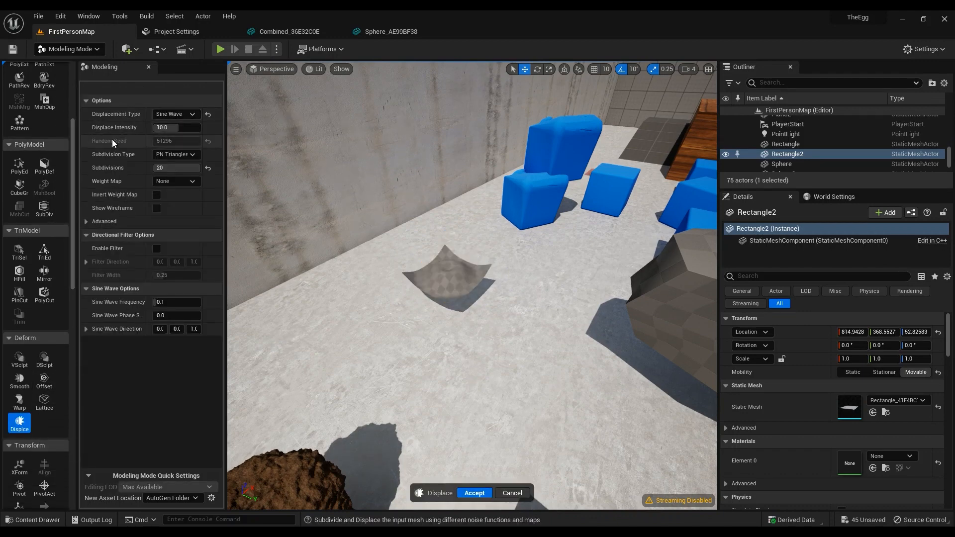
pyautogui.click(87, 221)
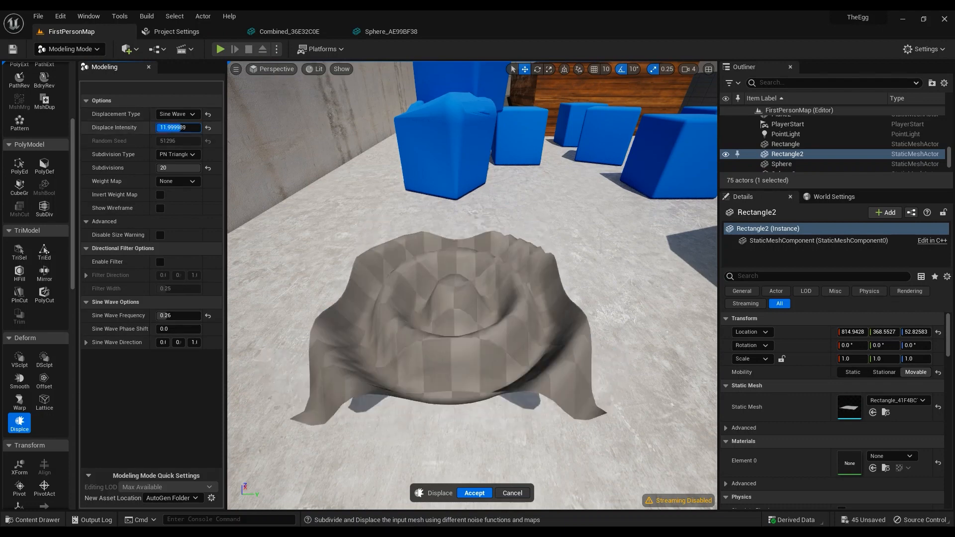
pyautogui.write('7.999992')
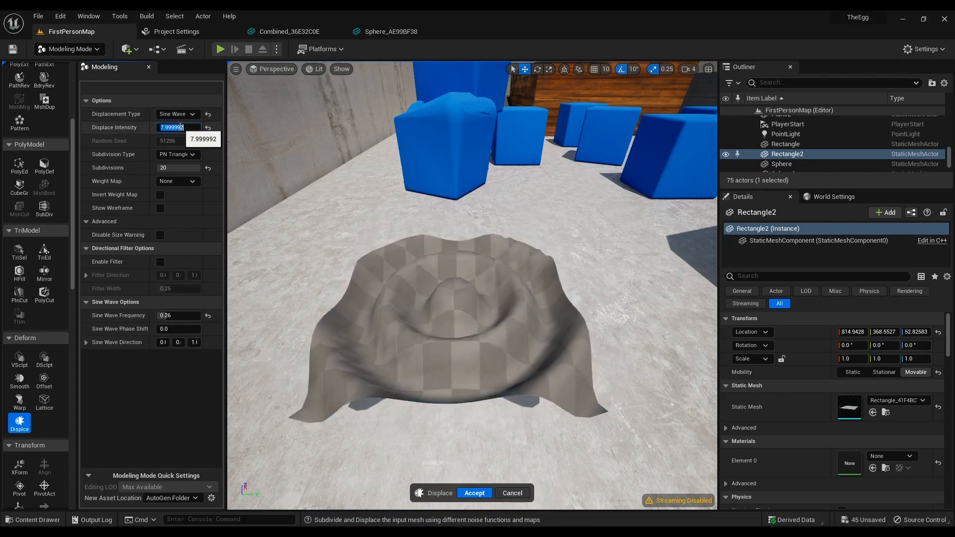
pyautogui.write('2.0')
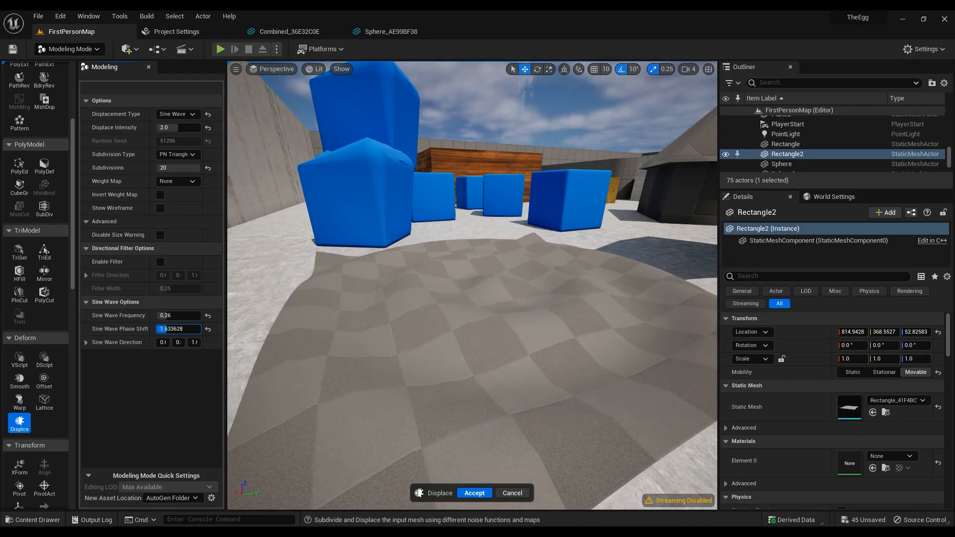
pyautogui.write('1.822124')
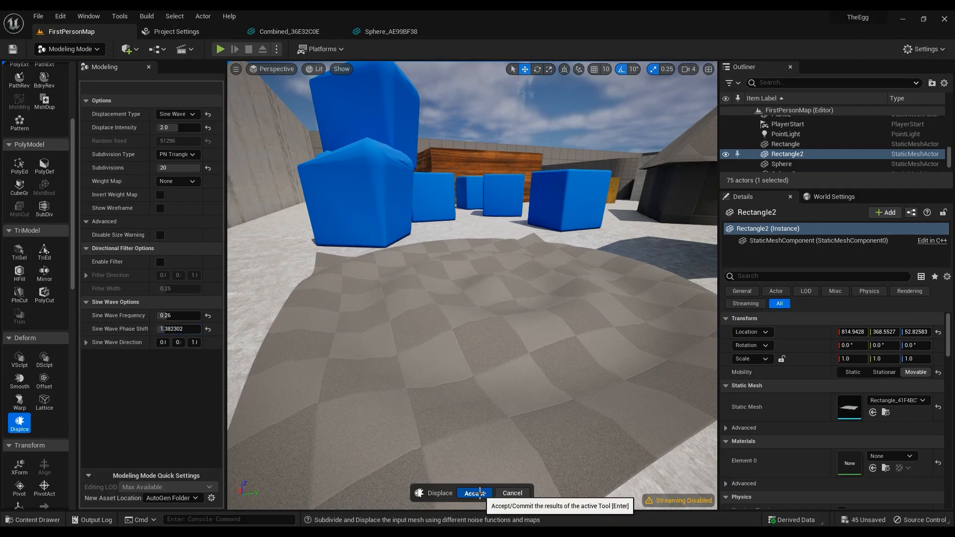
pyautogui.click(475, 493)
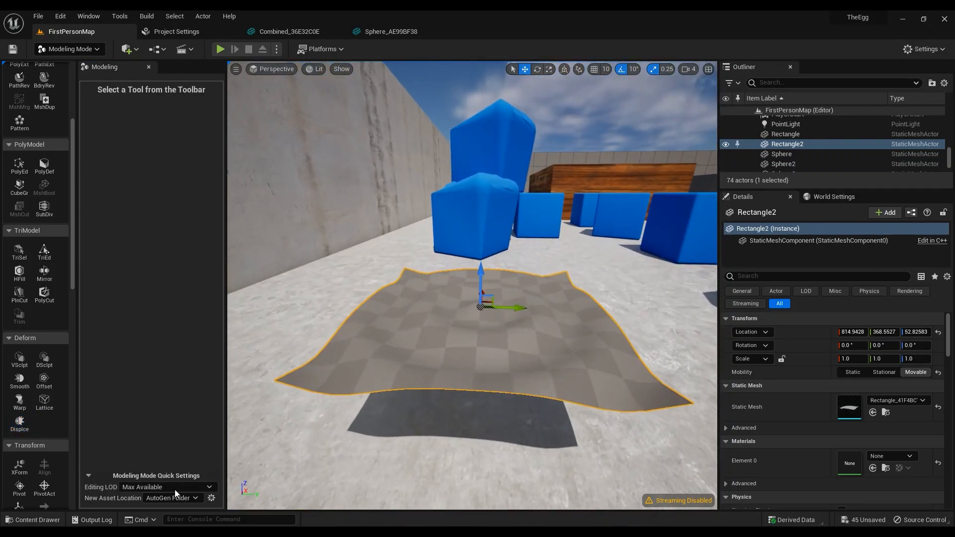
# Step: Set the plane's Element 0 material to M_Water_Ocean and deselect it
pyautogui.click(35, 522)
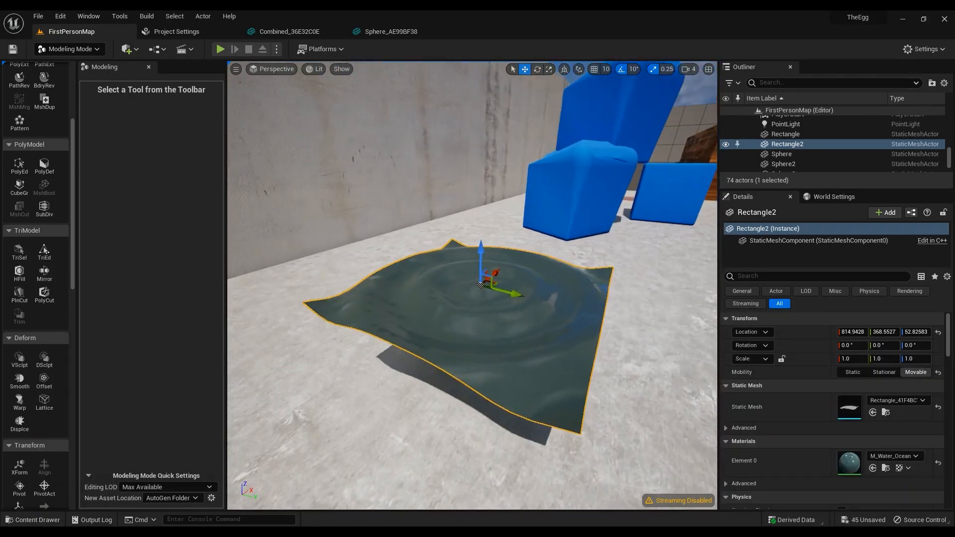
pyautogui.click(790, 160)
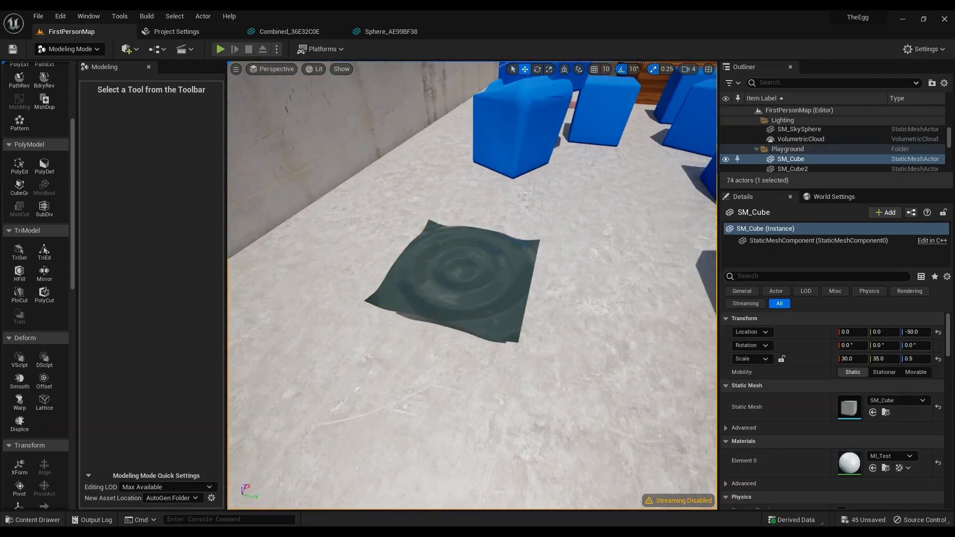